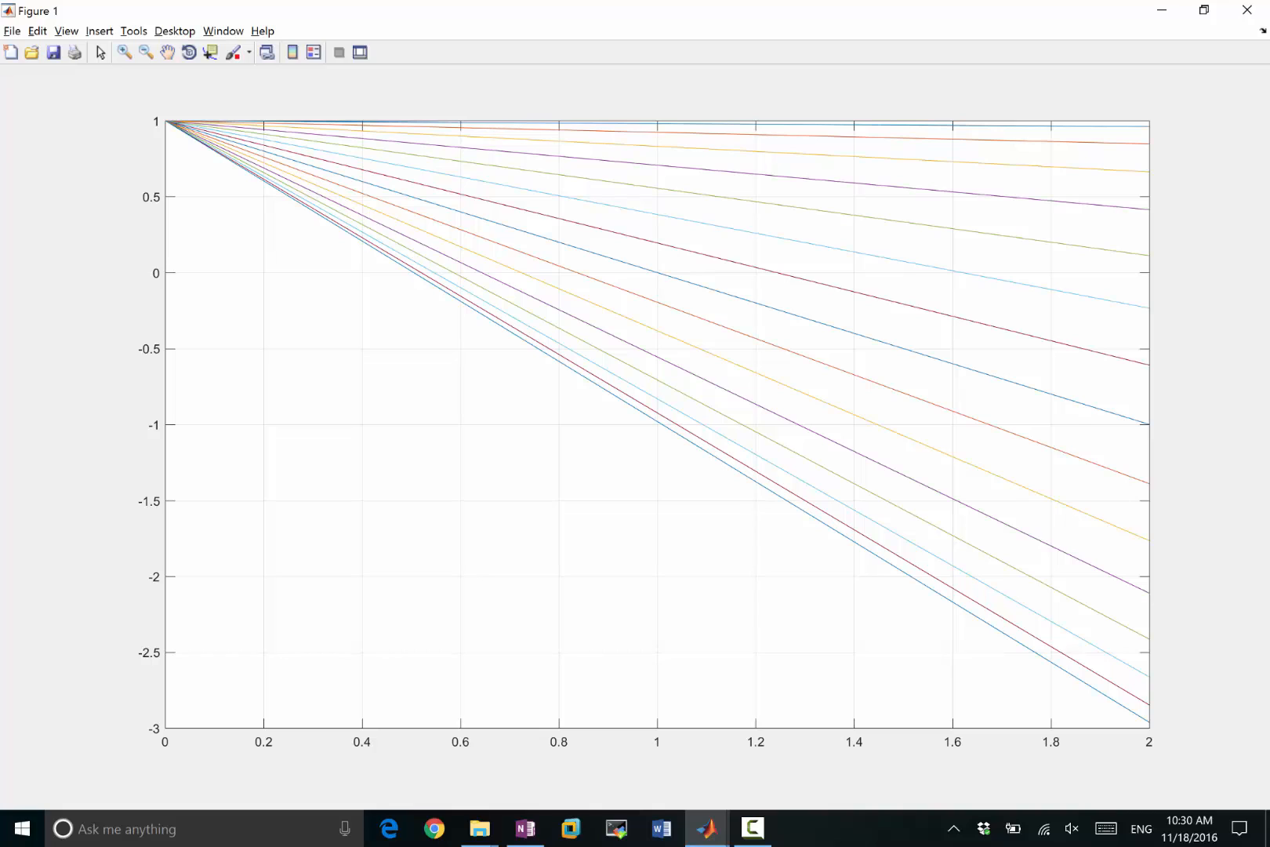
- Zoom the line plot into its upper-left region near zero (0.82 to 1) and restore the window
left_click(123, 52)
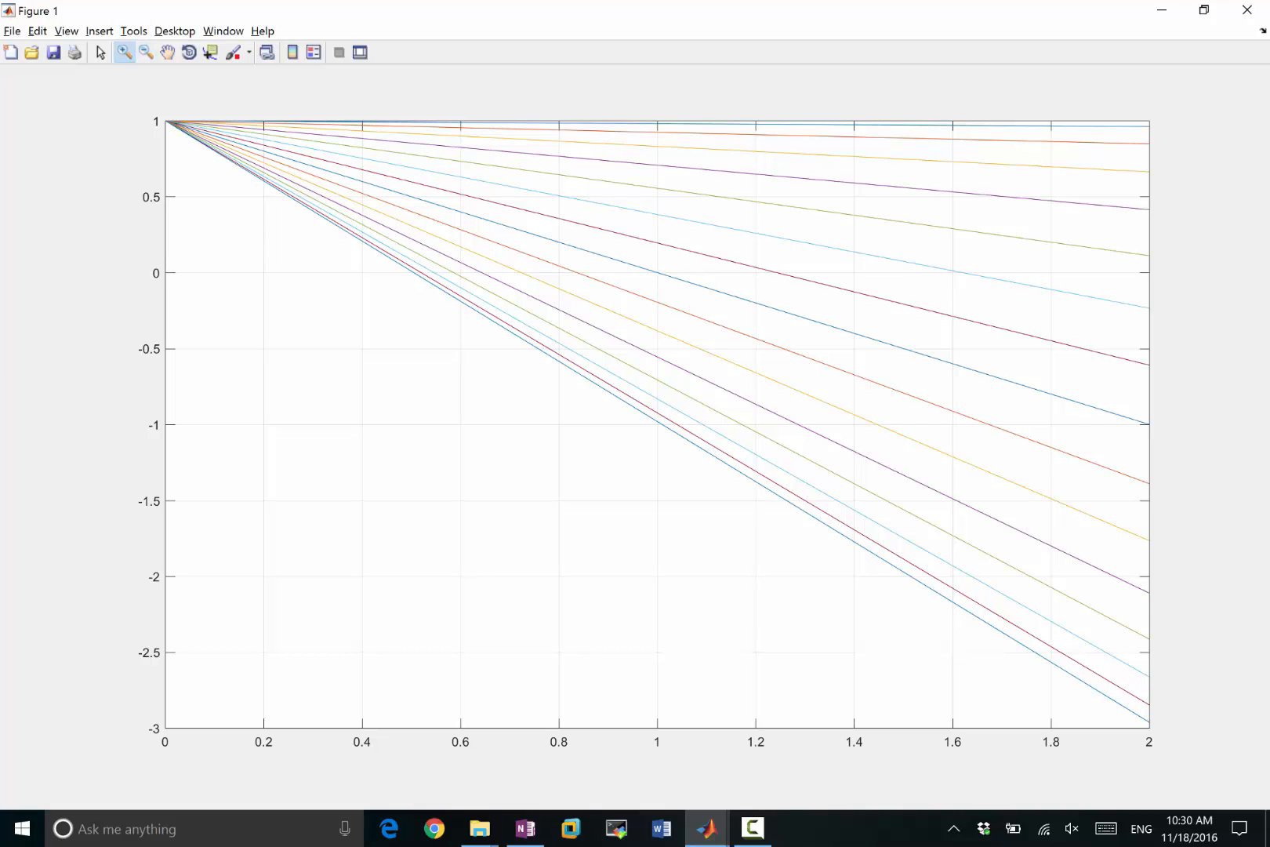
left_click_drag(315, 149, 709, 149)
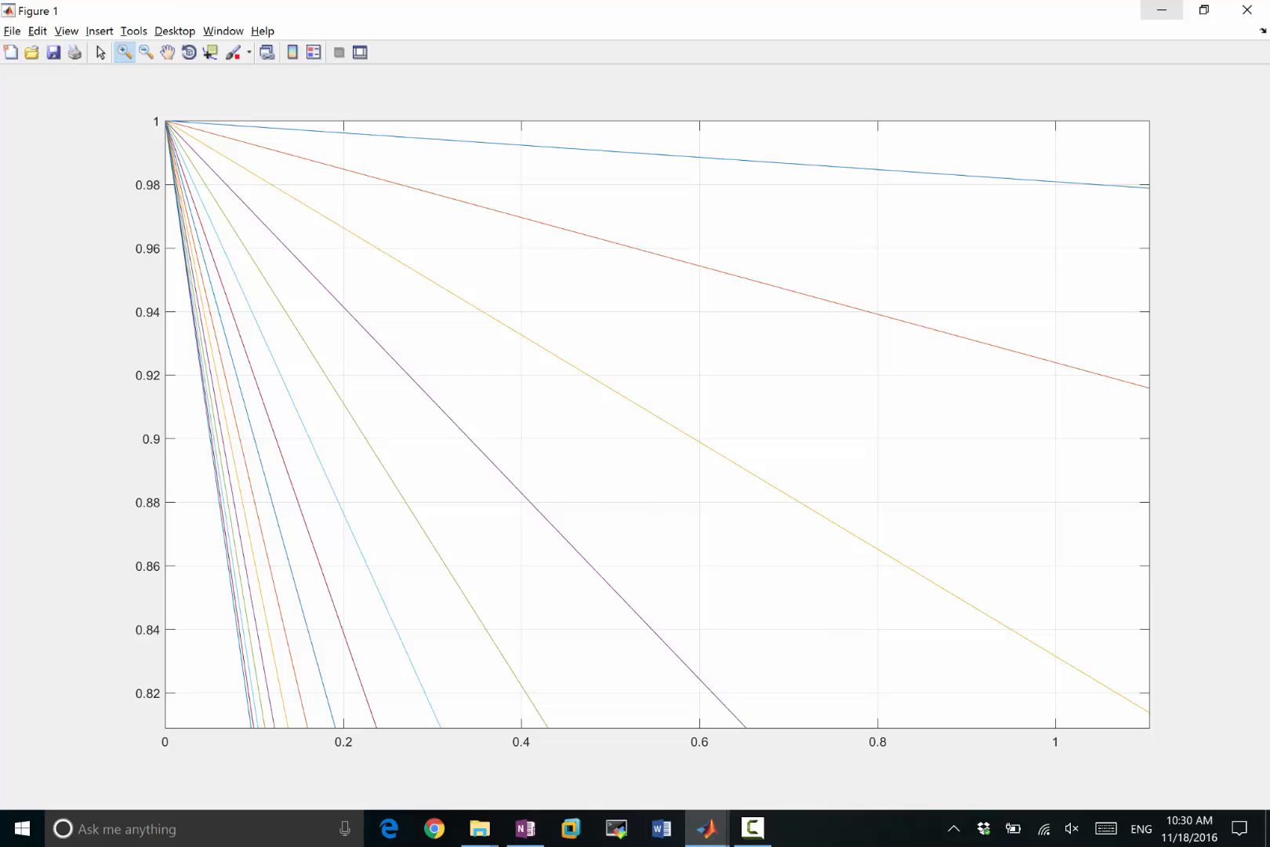
mouse_move(1204, 9)
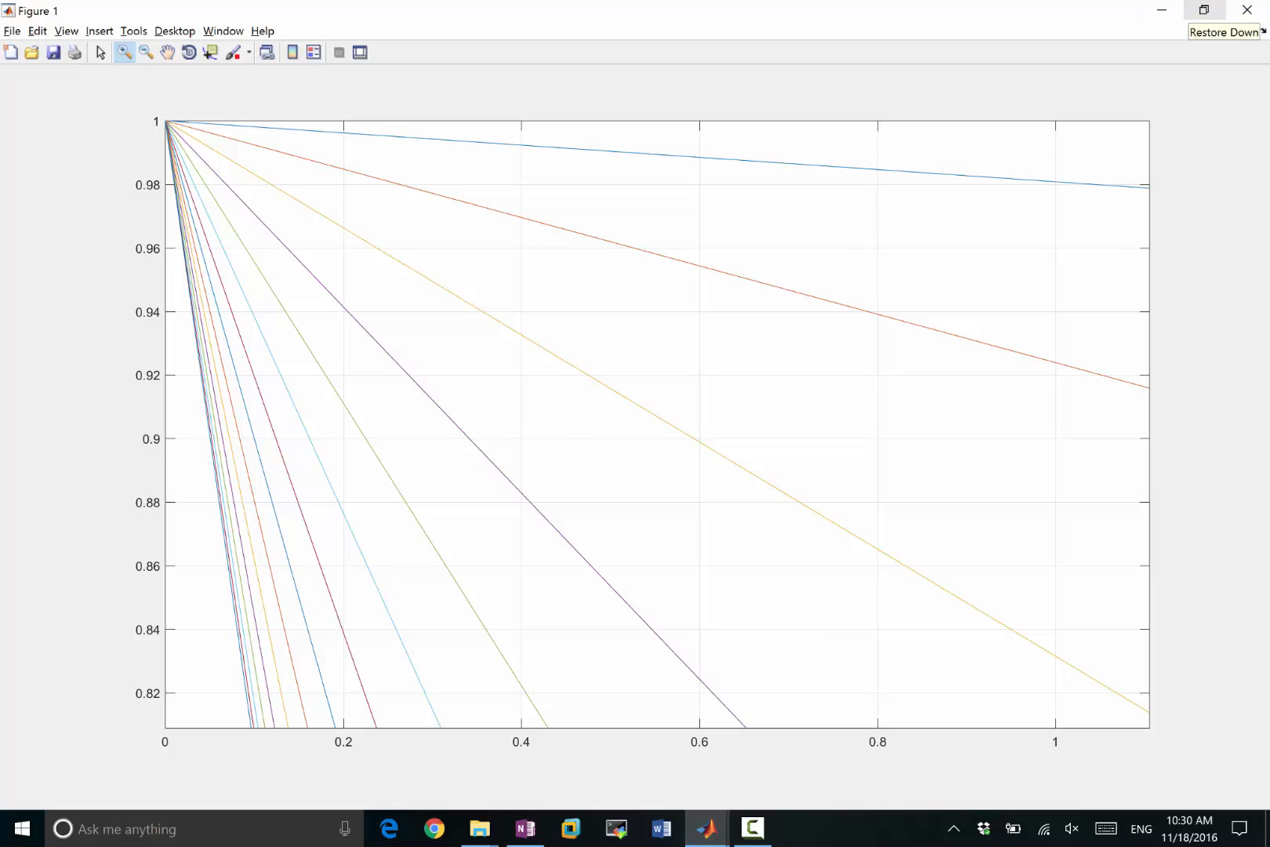
left_click(1203, 9)
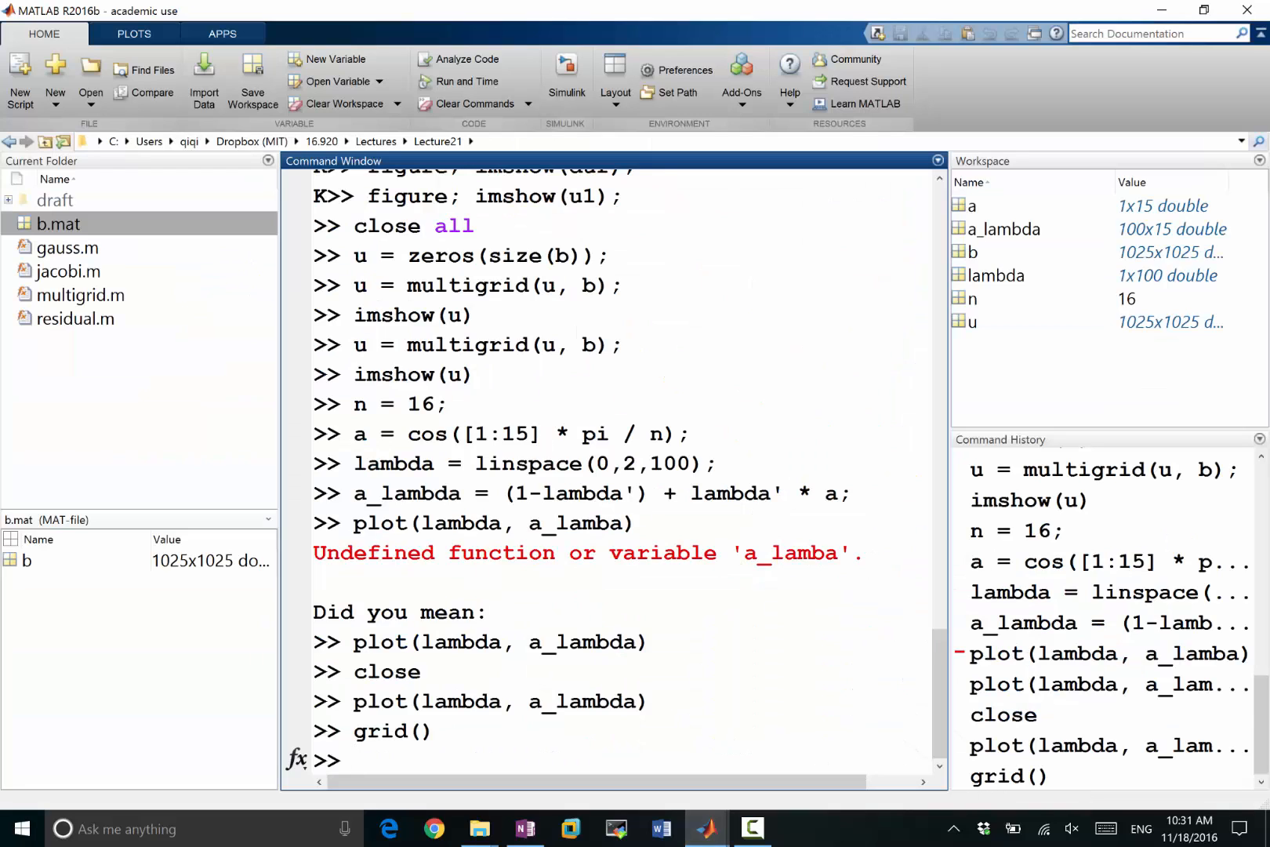
- Close the line-plot figure with the close command in the Command Window
type("im")
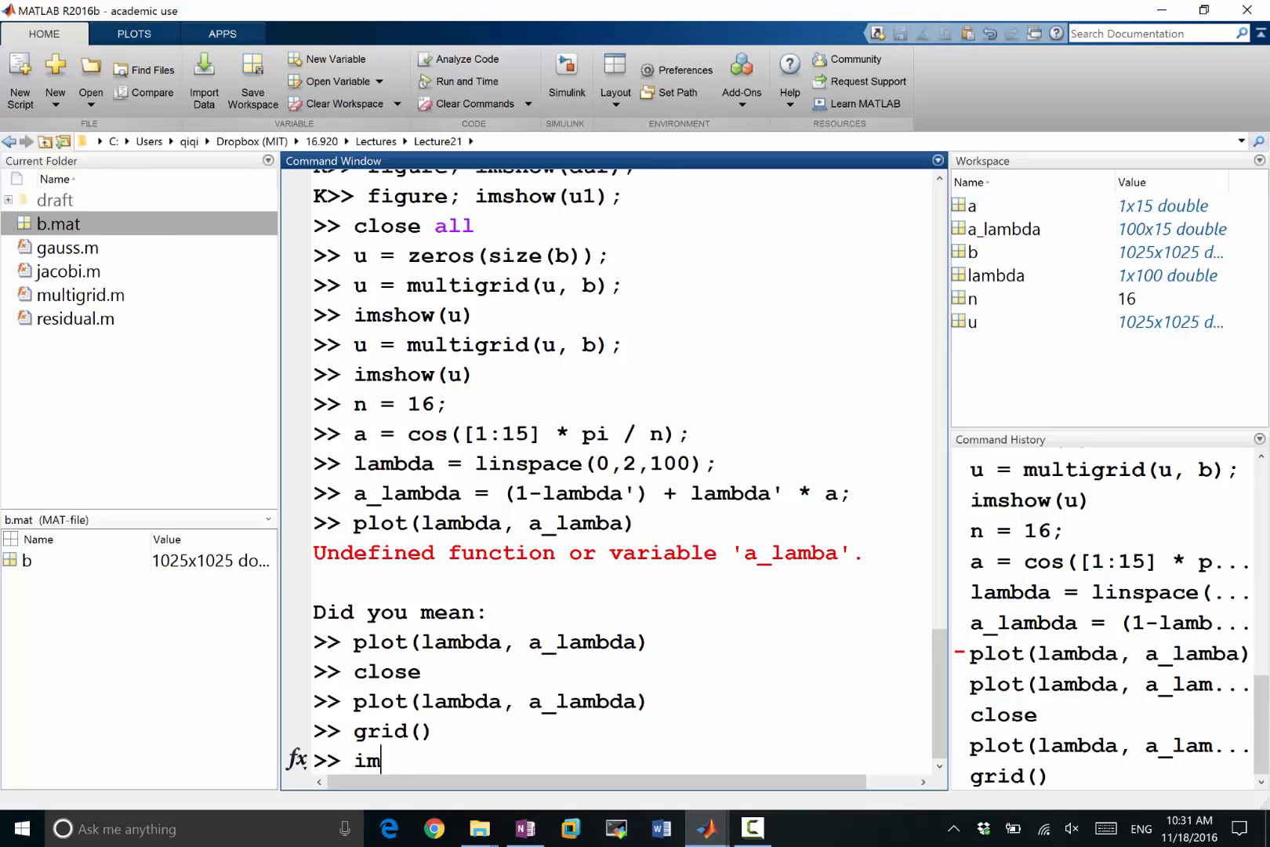
type("cl")
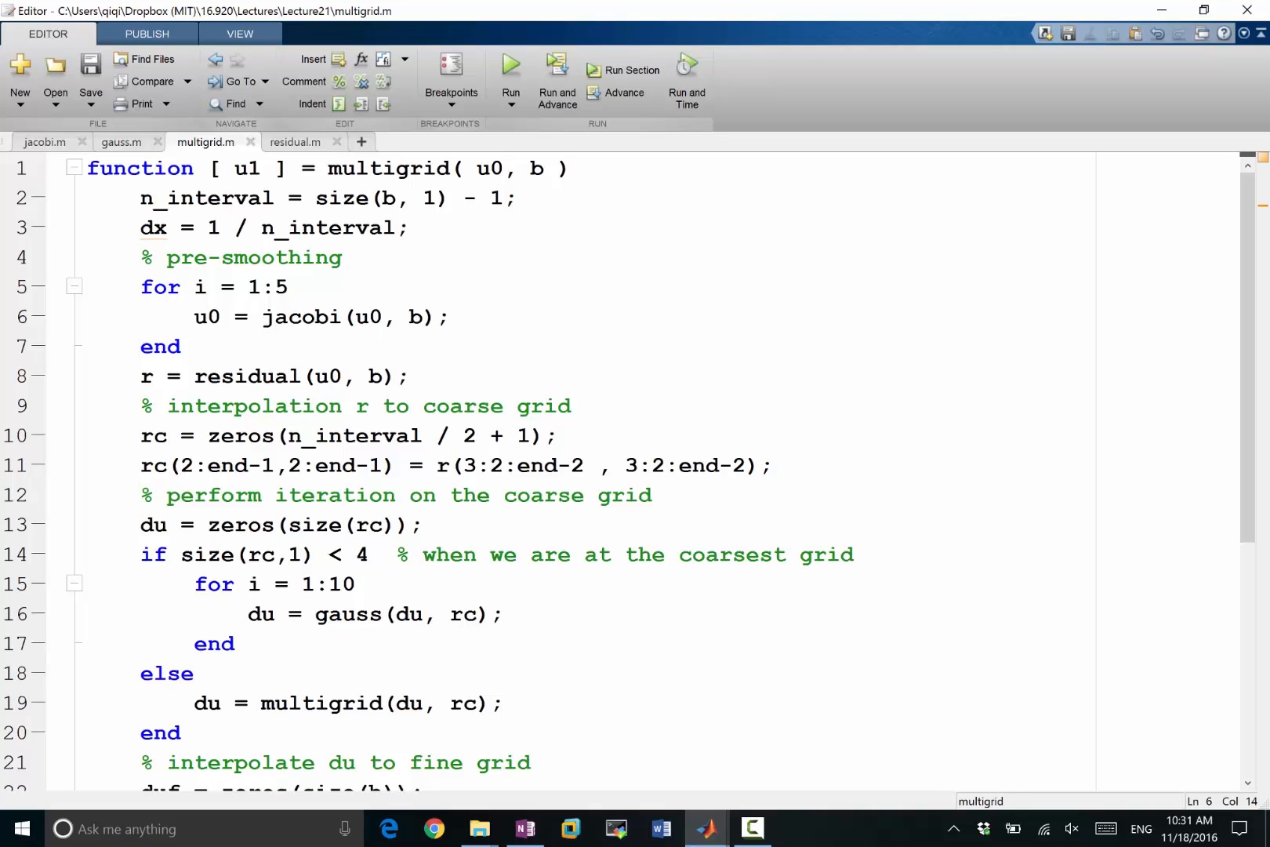
- Rewrite line 6 as u0 = 0.5 * u0 + 0.5 * jacobi(u0, b) and save
type("0.5")
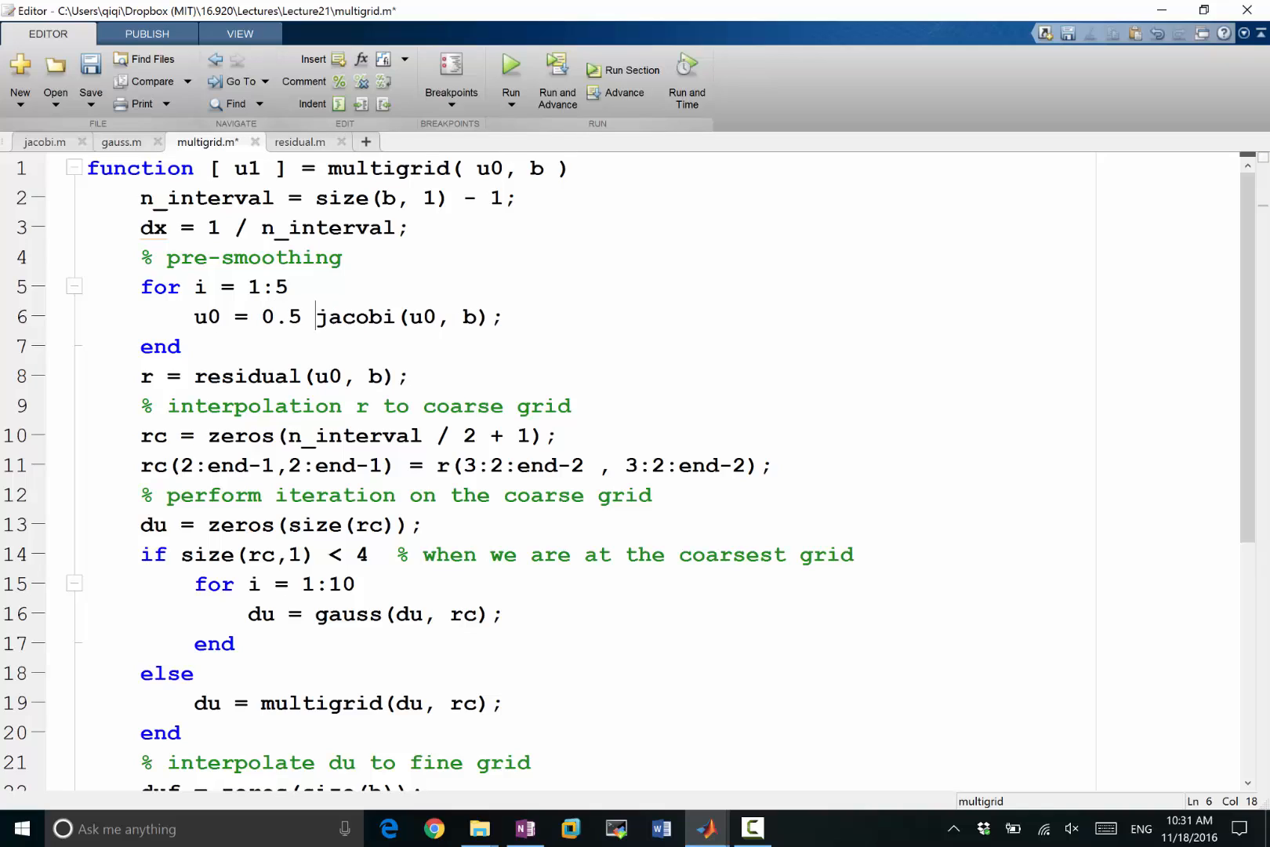
type("* u0 +")
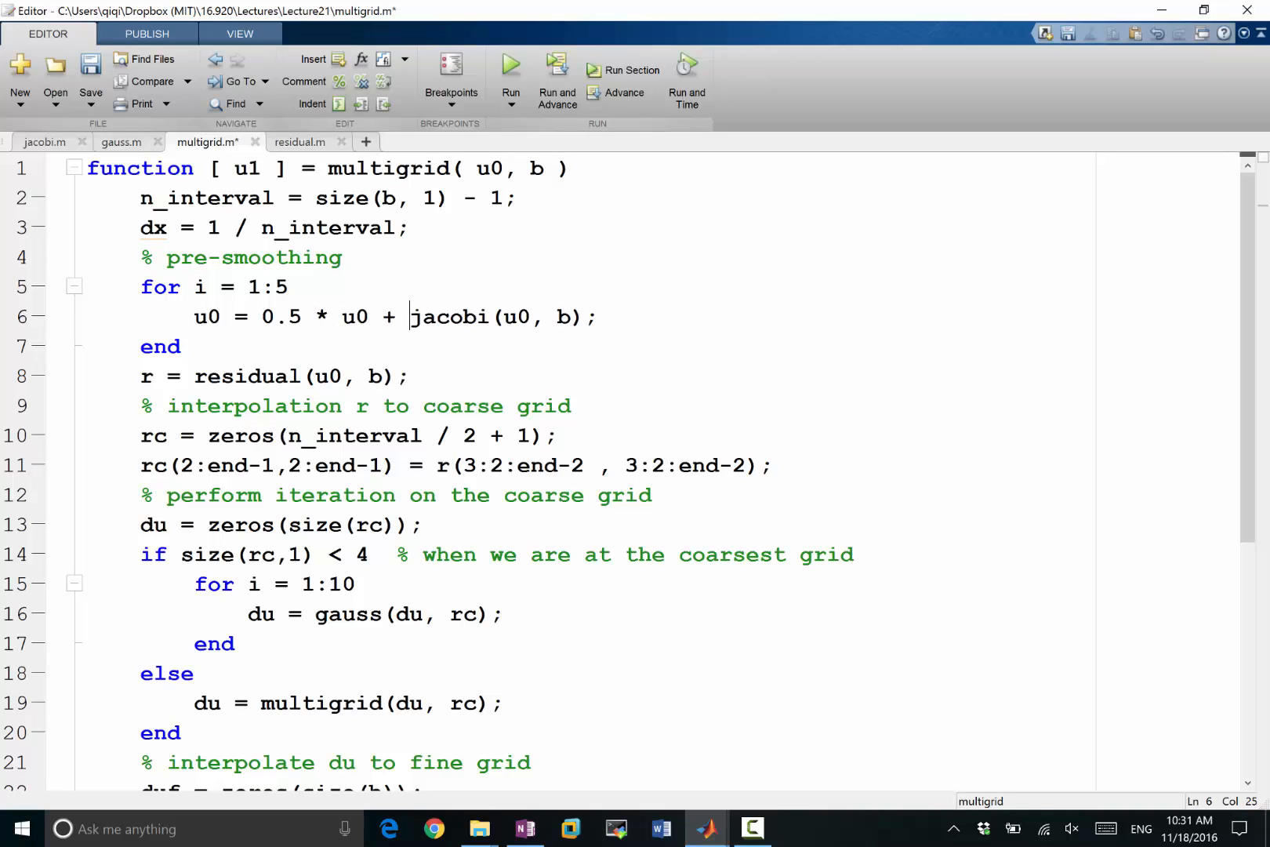
type("0.5 *")
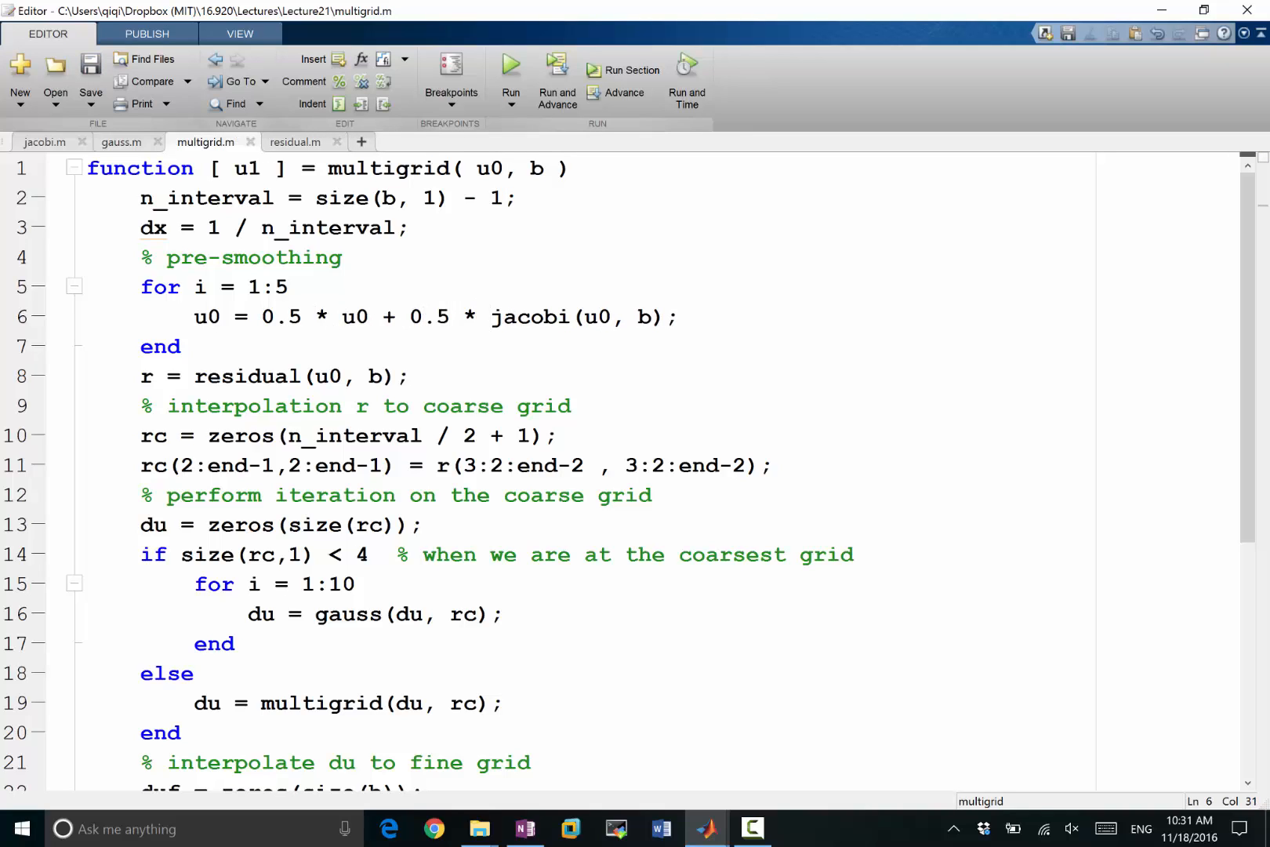
left_click(490, 316)
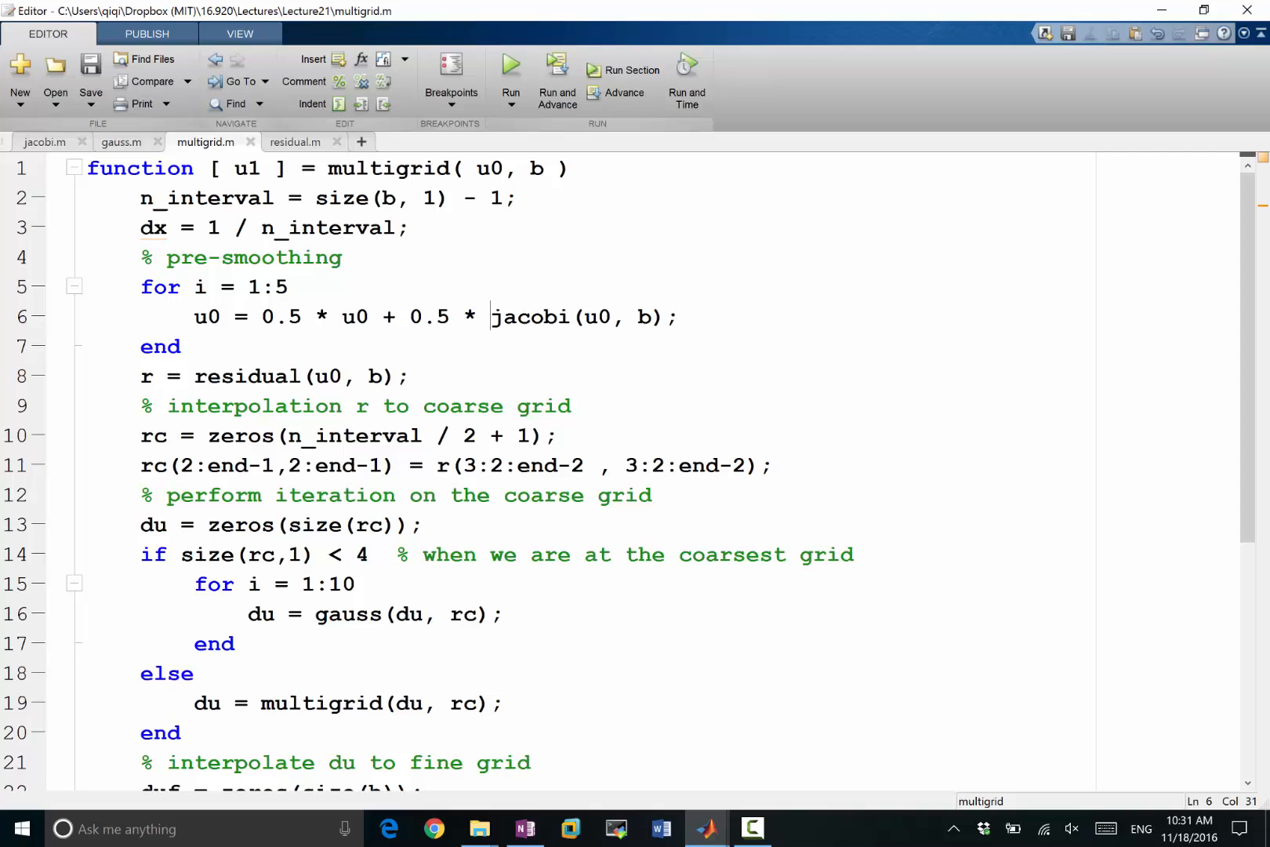
left_click_drag(490, 316, 261, 317)
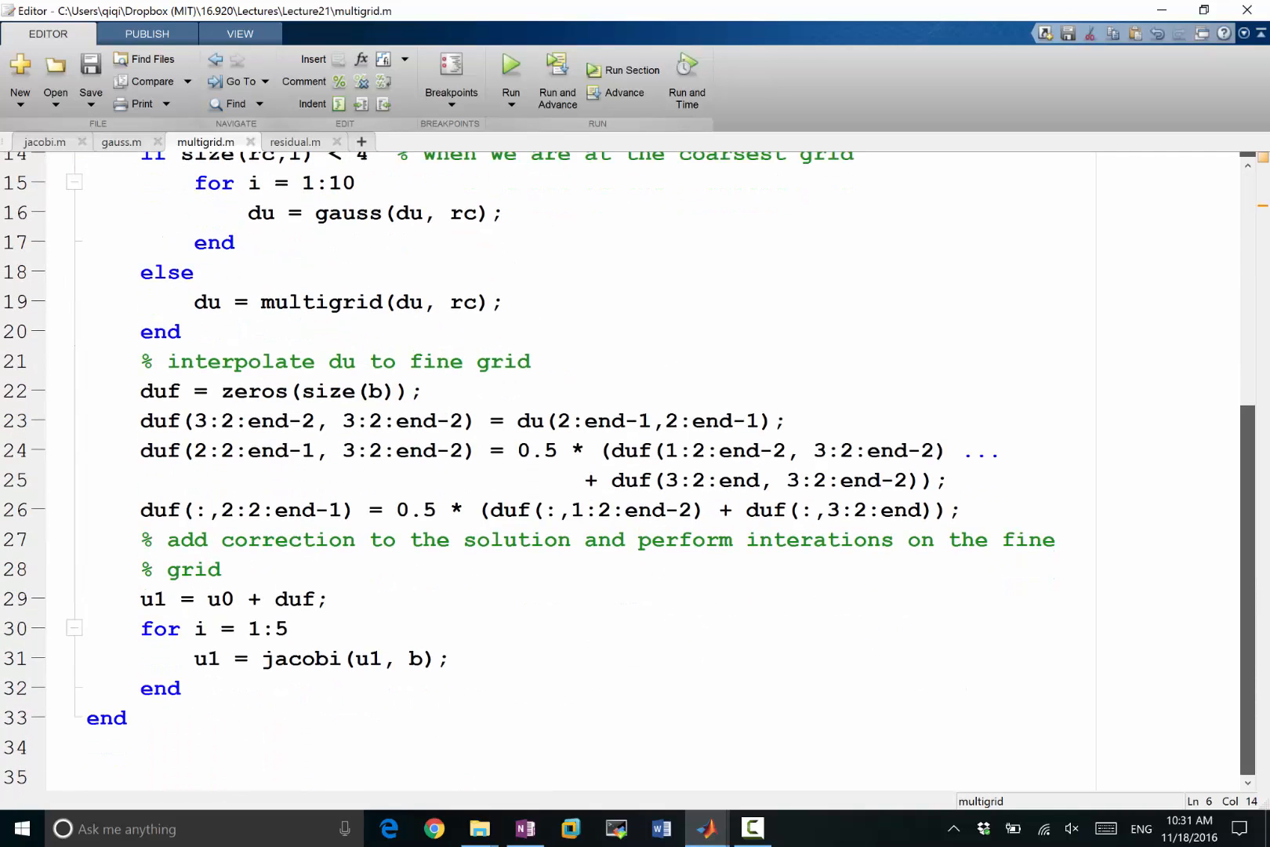
- Add a '% post smoothing' comment and set line 32 to u1 = 0.3*u1 + 0.7*jacobi(u1, b)
key("enter")
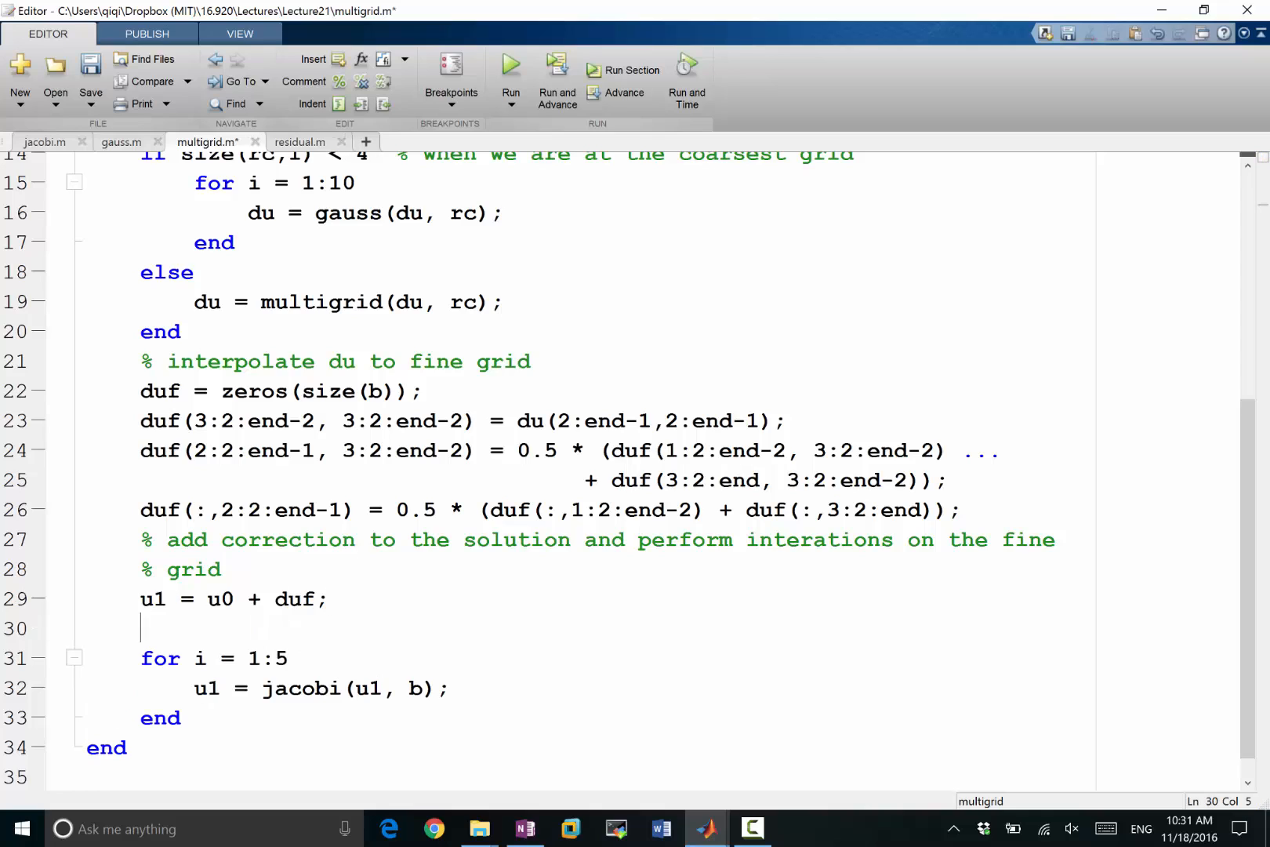
type("% post smoothing")
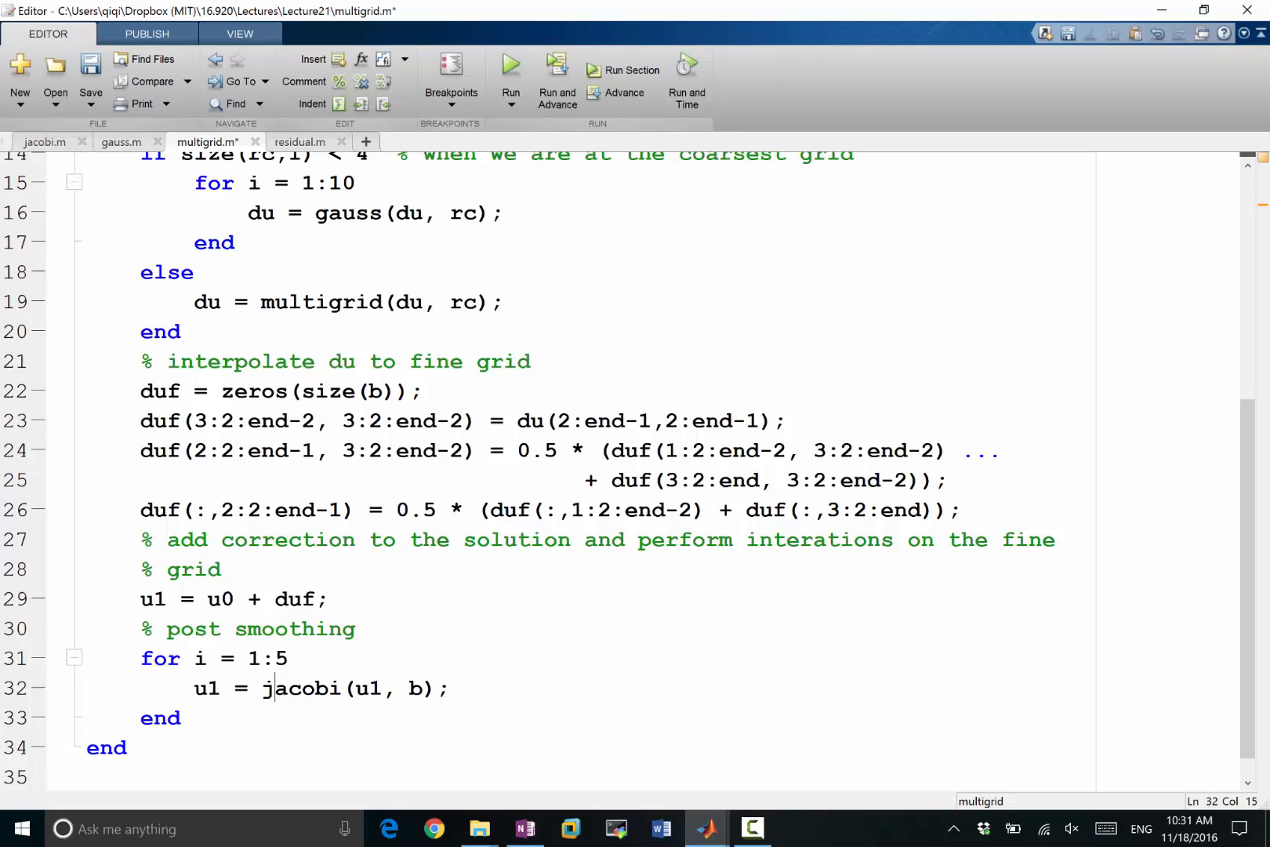
type("0.5 * u0 + 0.5 *")
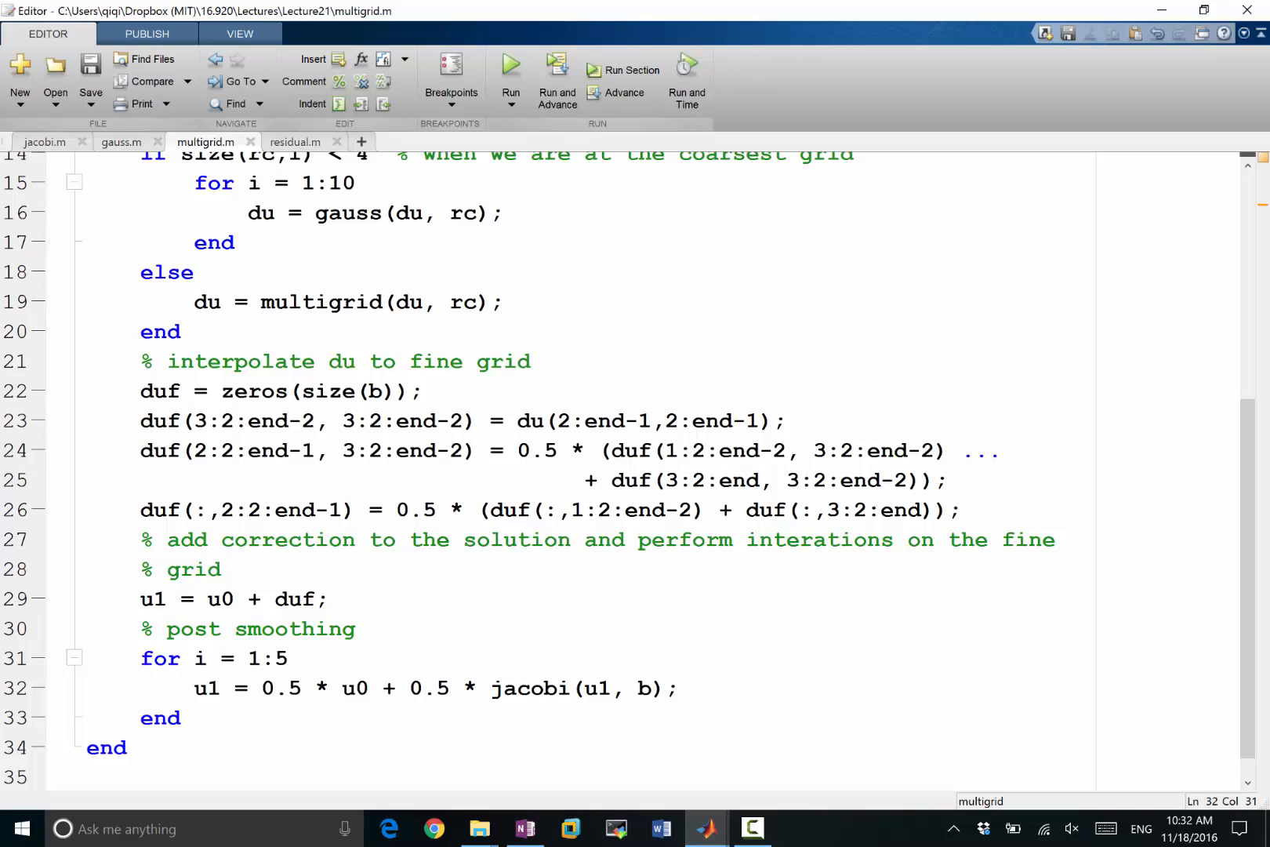
key("Backspace")
type("7")
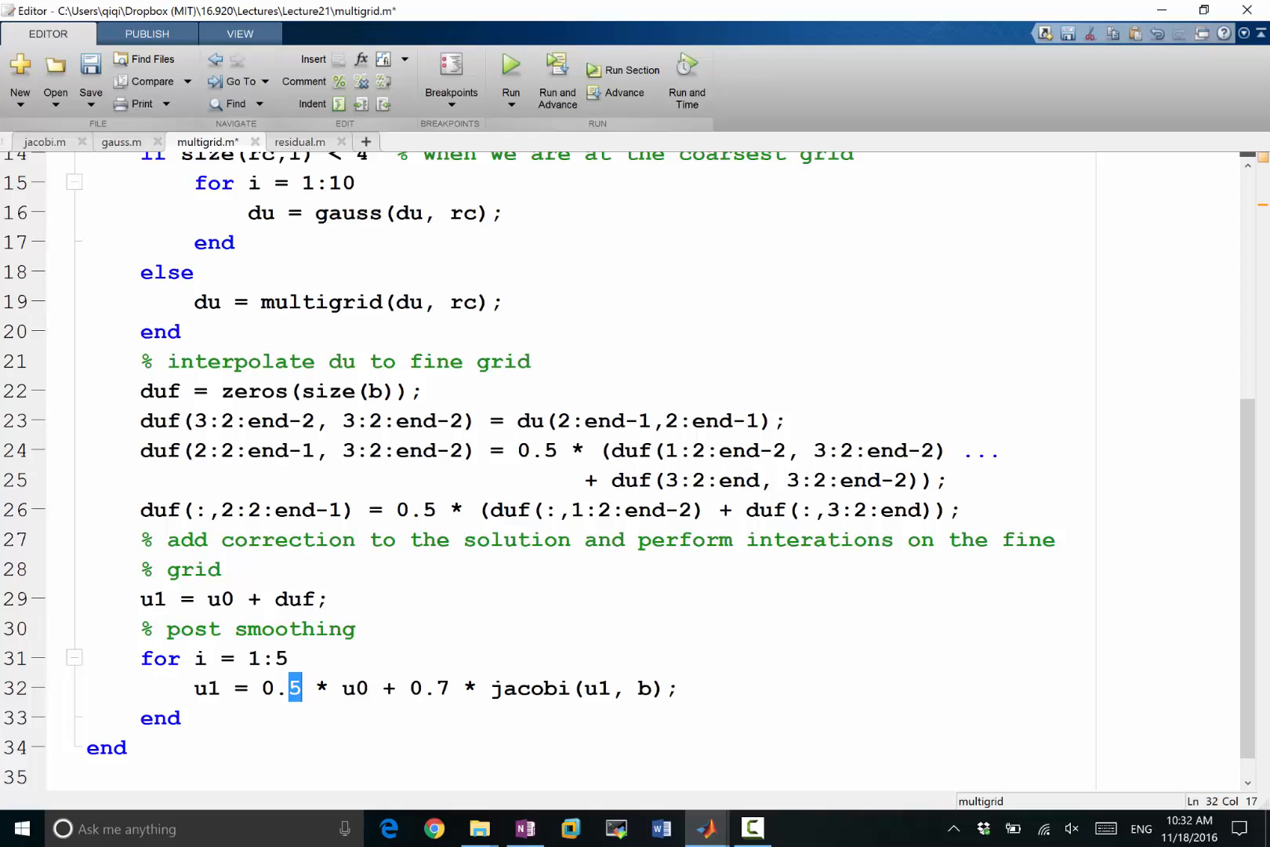
type("3")
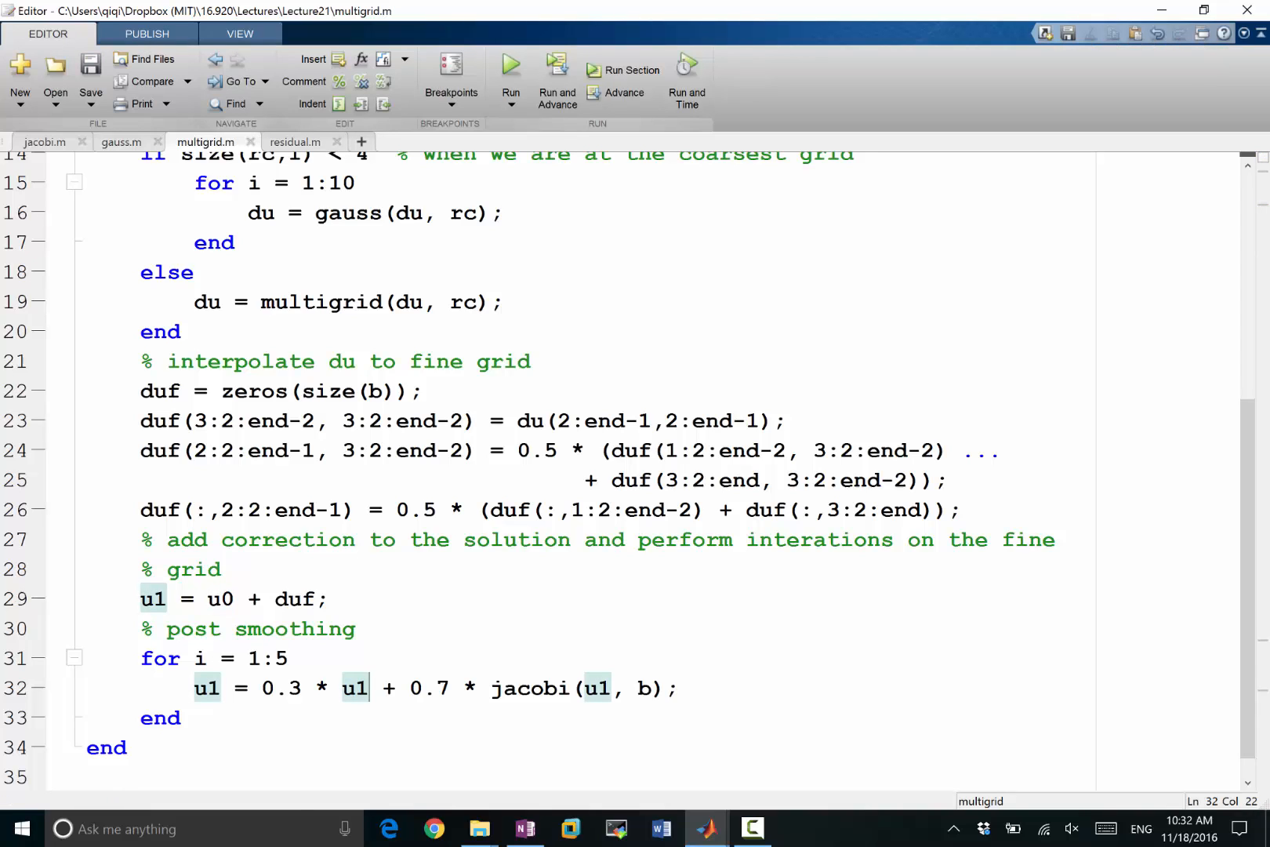
mouse_move(708, 829)
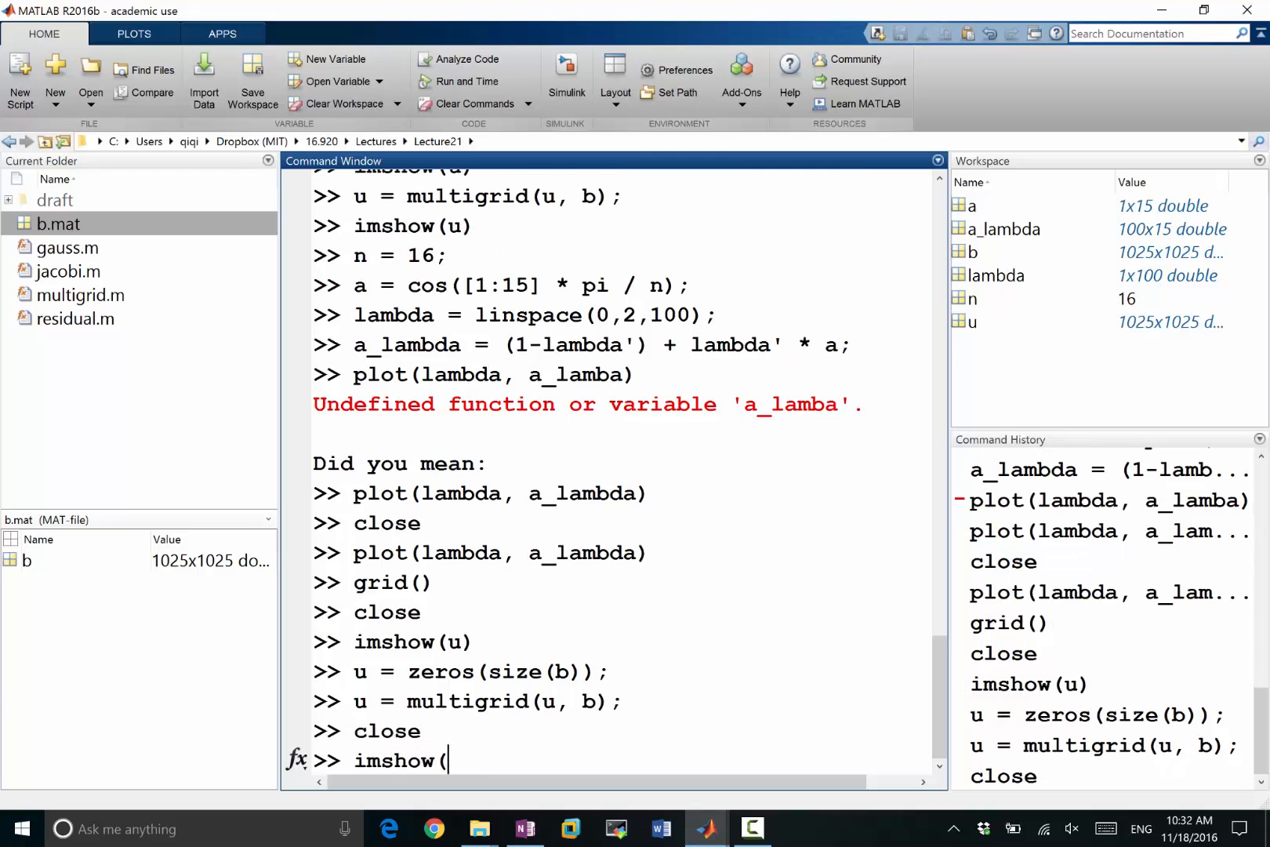
- Run u = zeros(size(b)); u = multigrid(u, b); close; imshow(u) to show the airplane
type("u)")
key("enter")
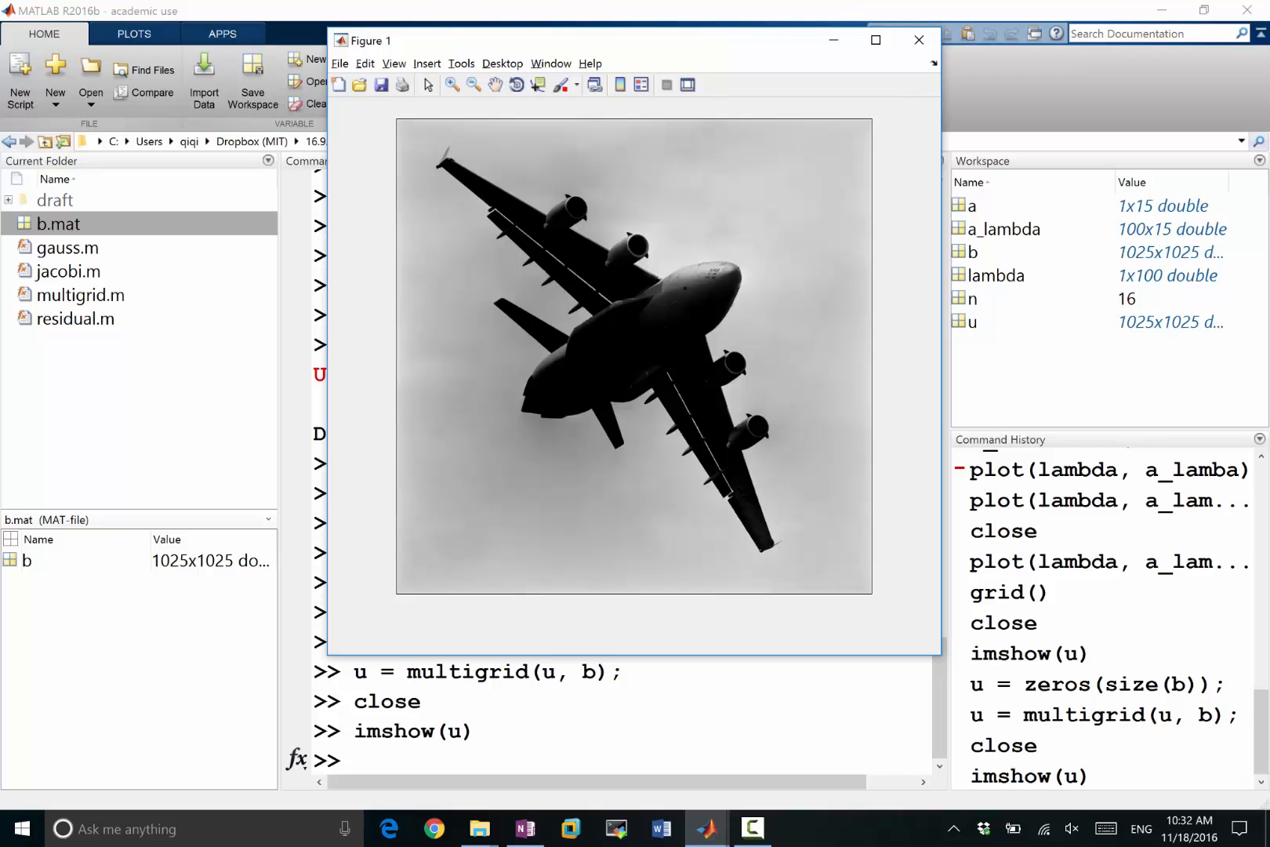
key("alt+tab")
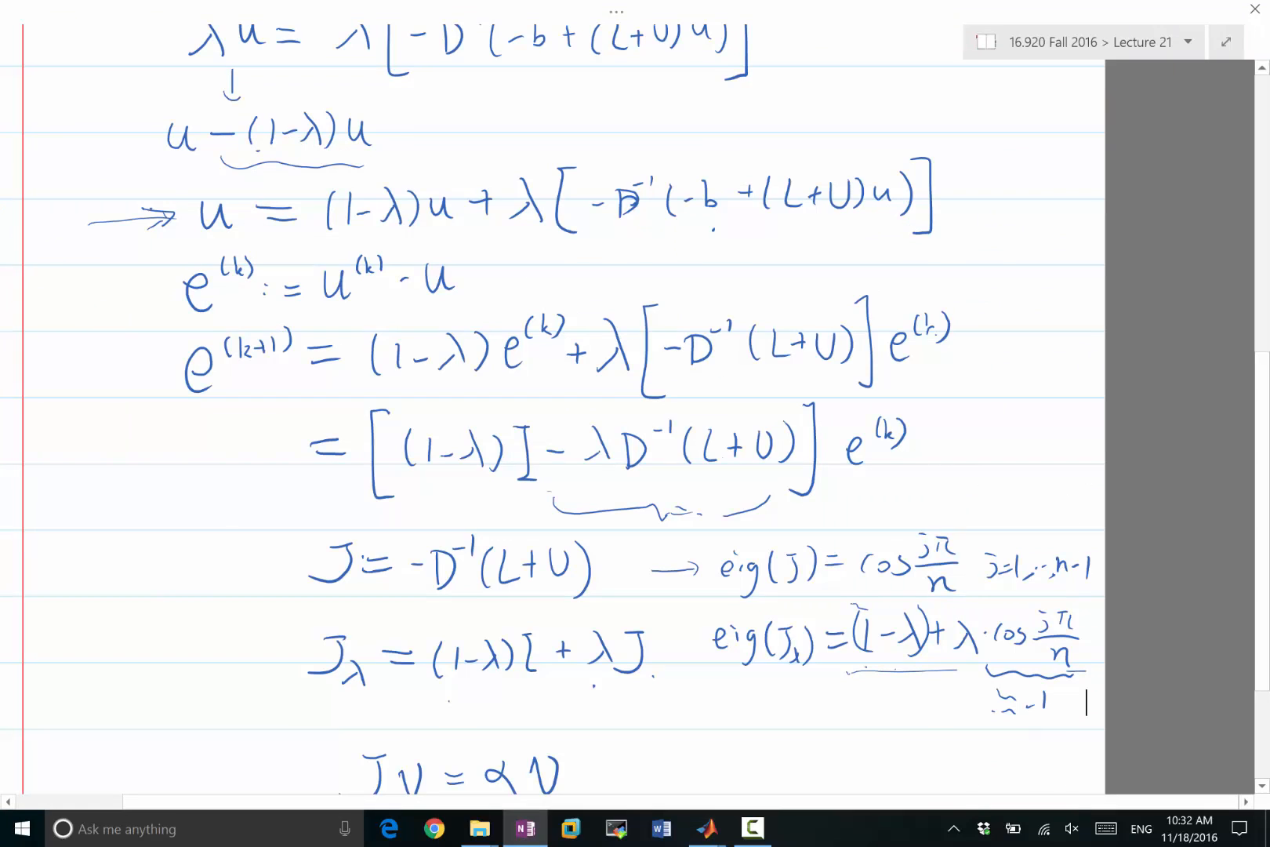
- Scroll the lecture notes and open the Multigrid Smoother page with the error plot
scroll("down", 3)
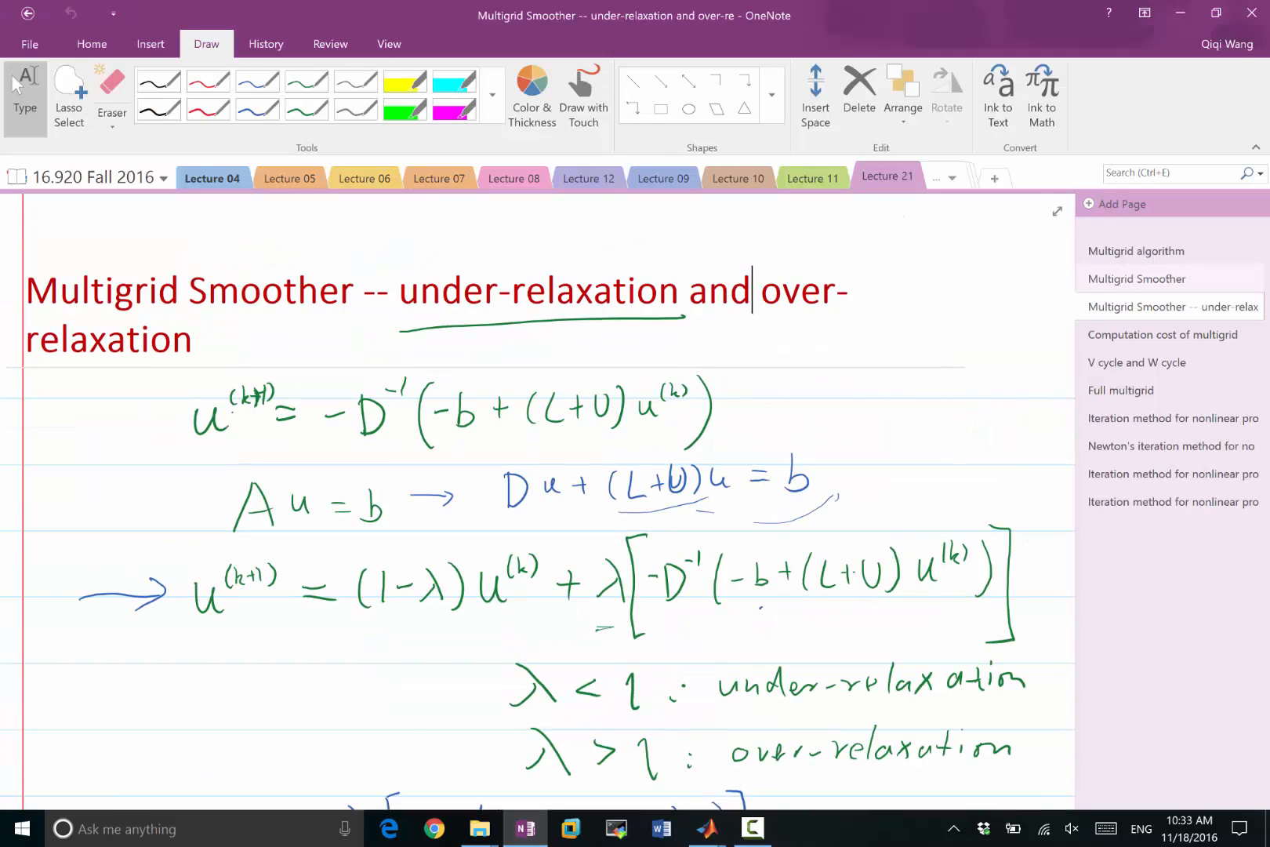
left_click(1137, 277)
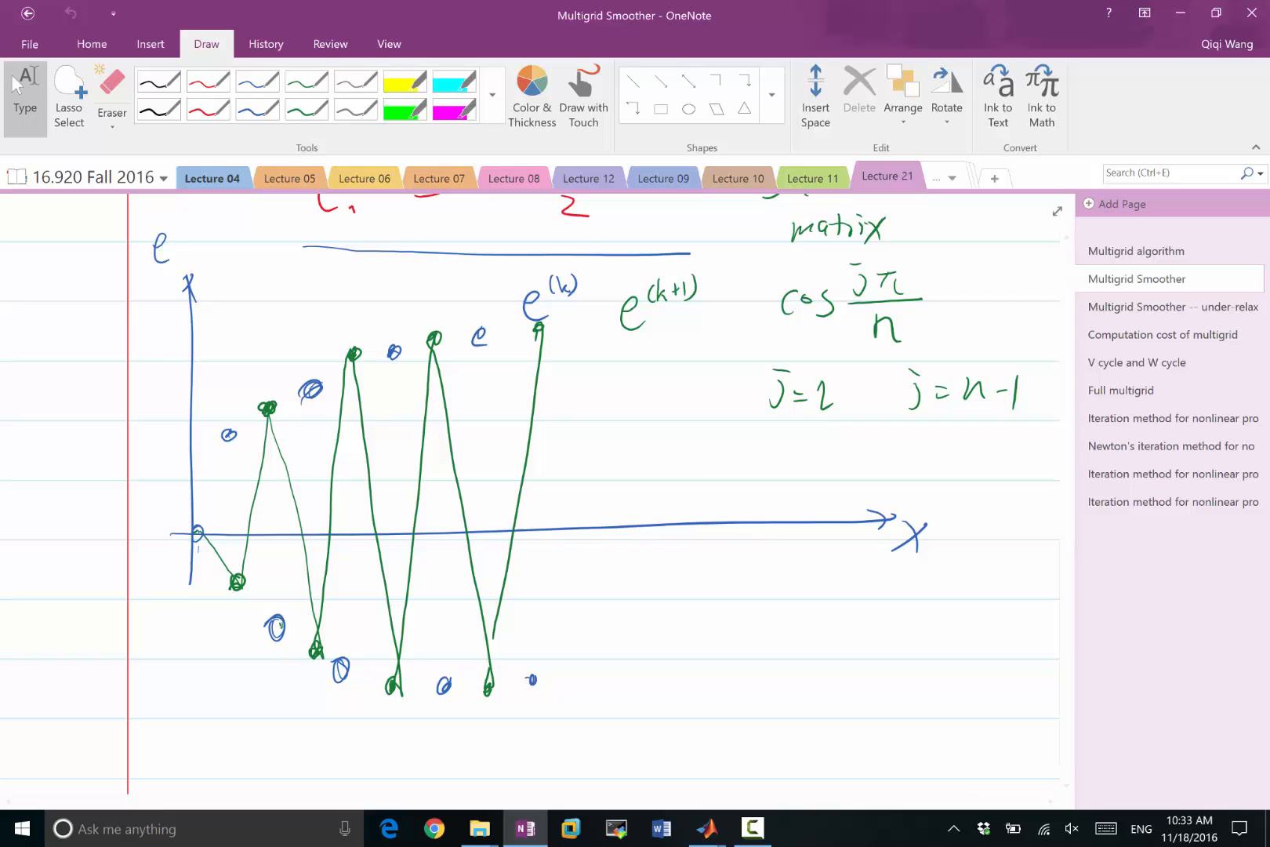
scroll("down", 3)
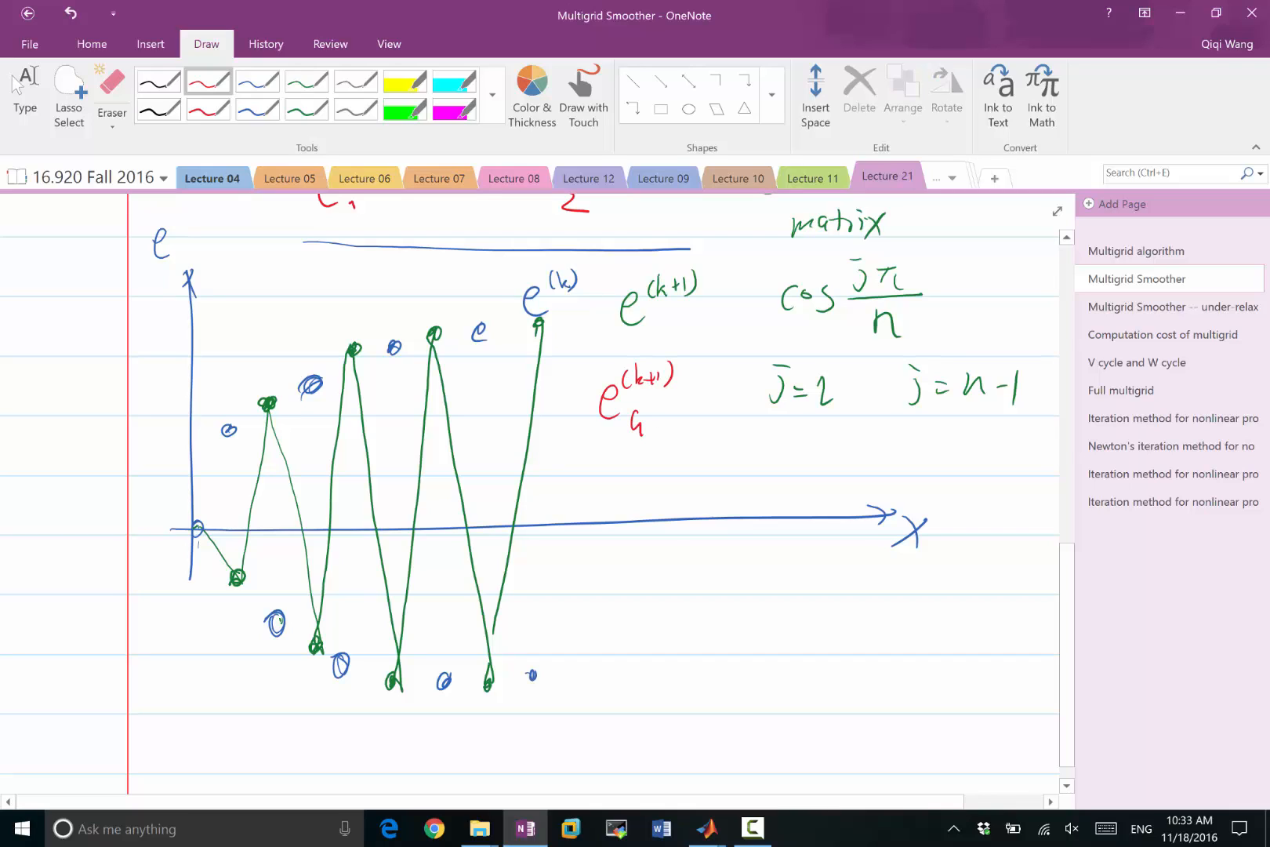
- Finish the red e^(k+1) G-S label and sketch red Gauss-Seidel error points over the green plot
left_click_drag(643, 421, 681, 421)
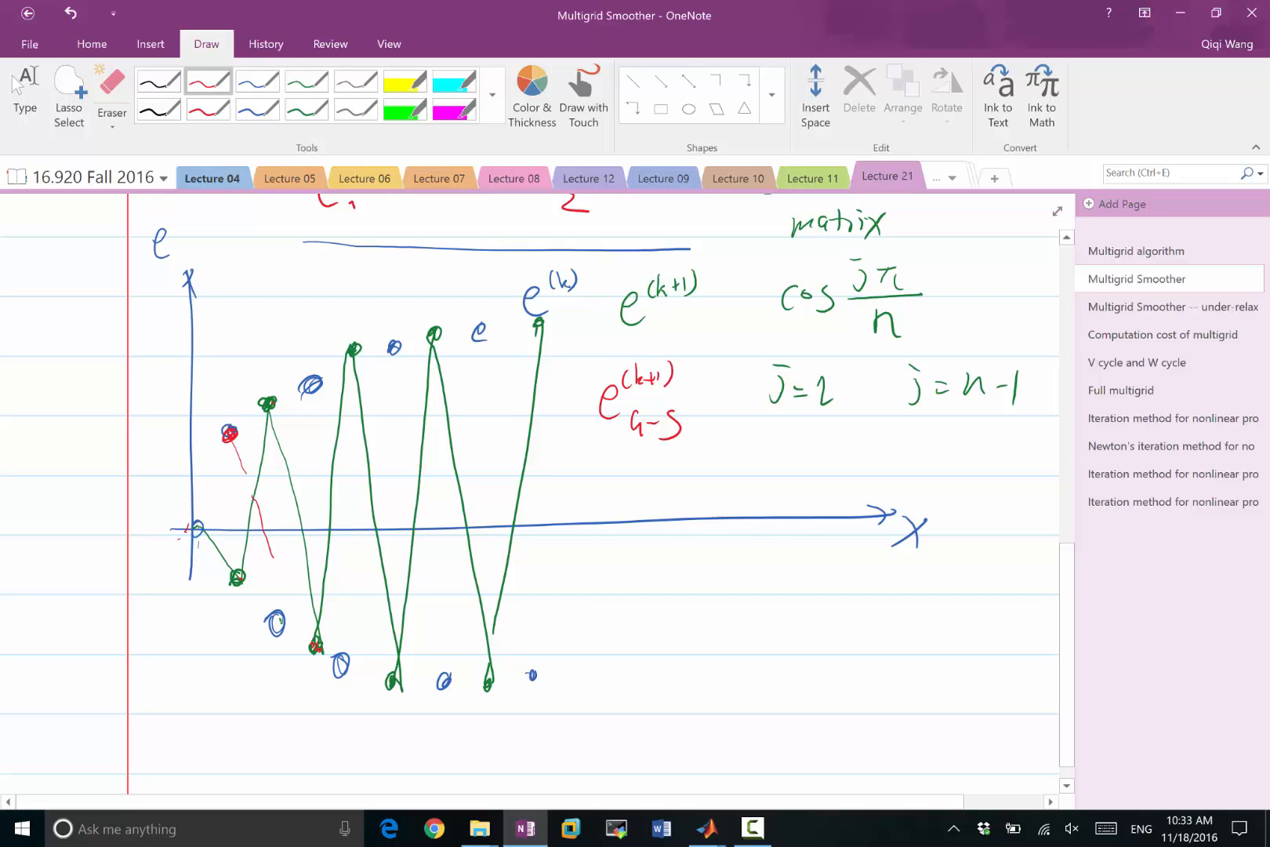
left_click_drag(275, 557, 318, 648)
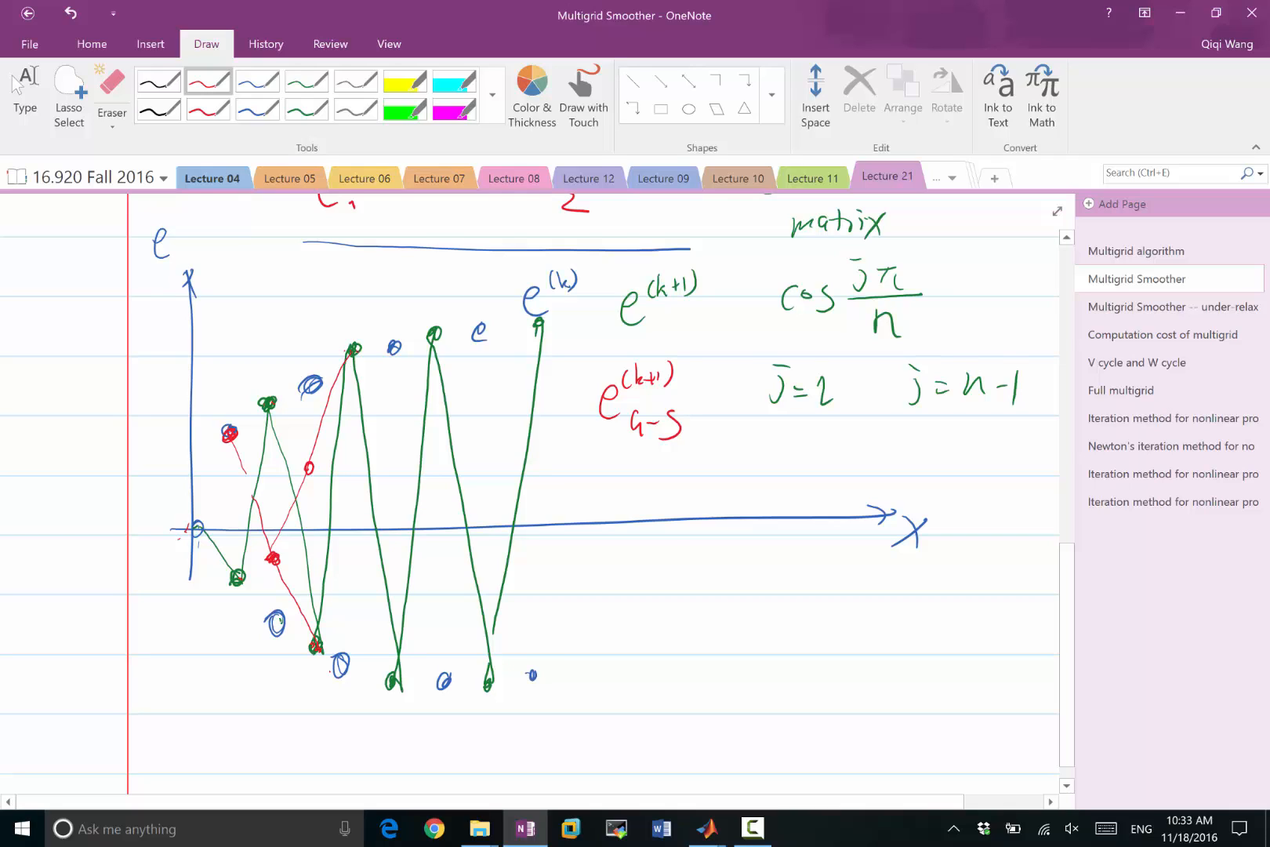
left_click_drag(348, 575, 405, 689)
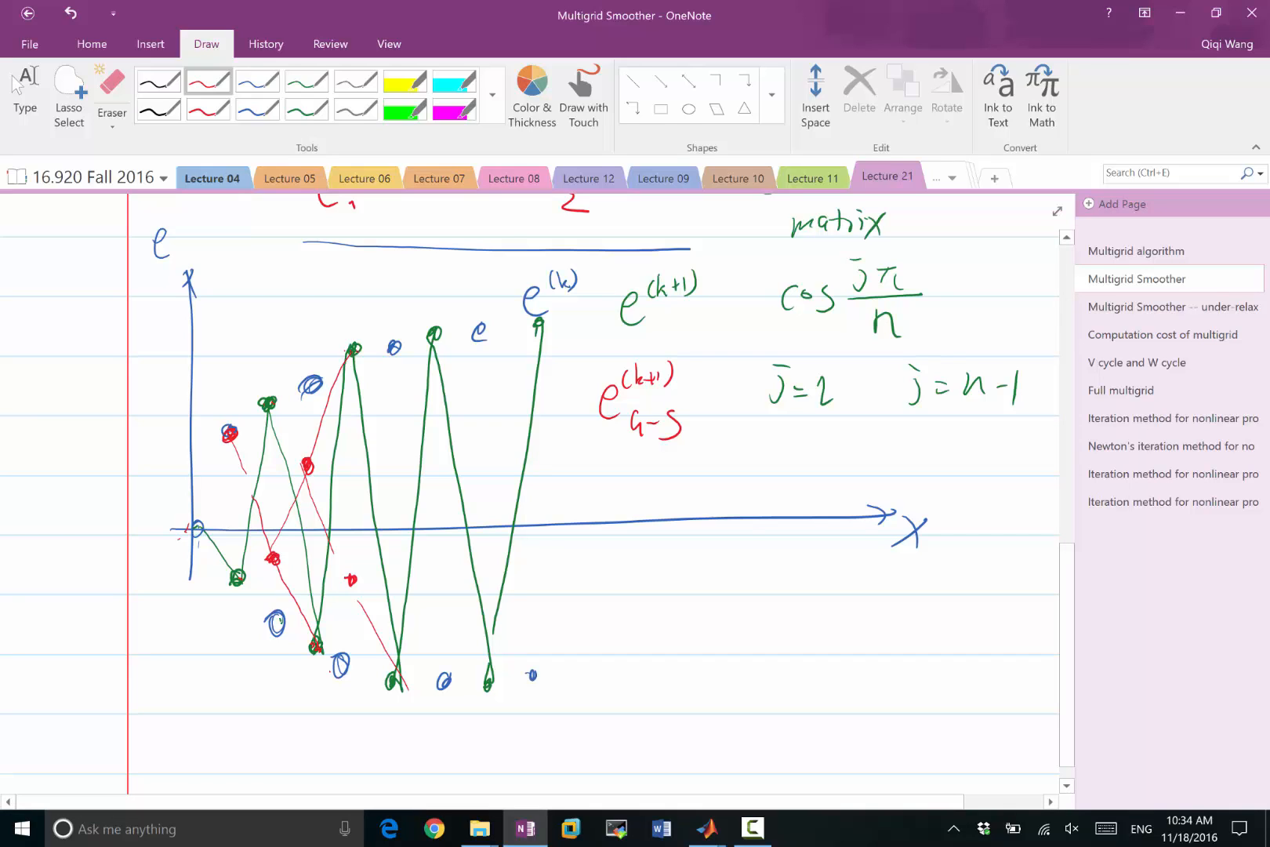
- Change line 32 to use gauss(u1, b) with weights 1.2 and -0.2
key("alt+tab")
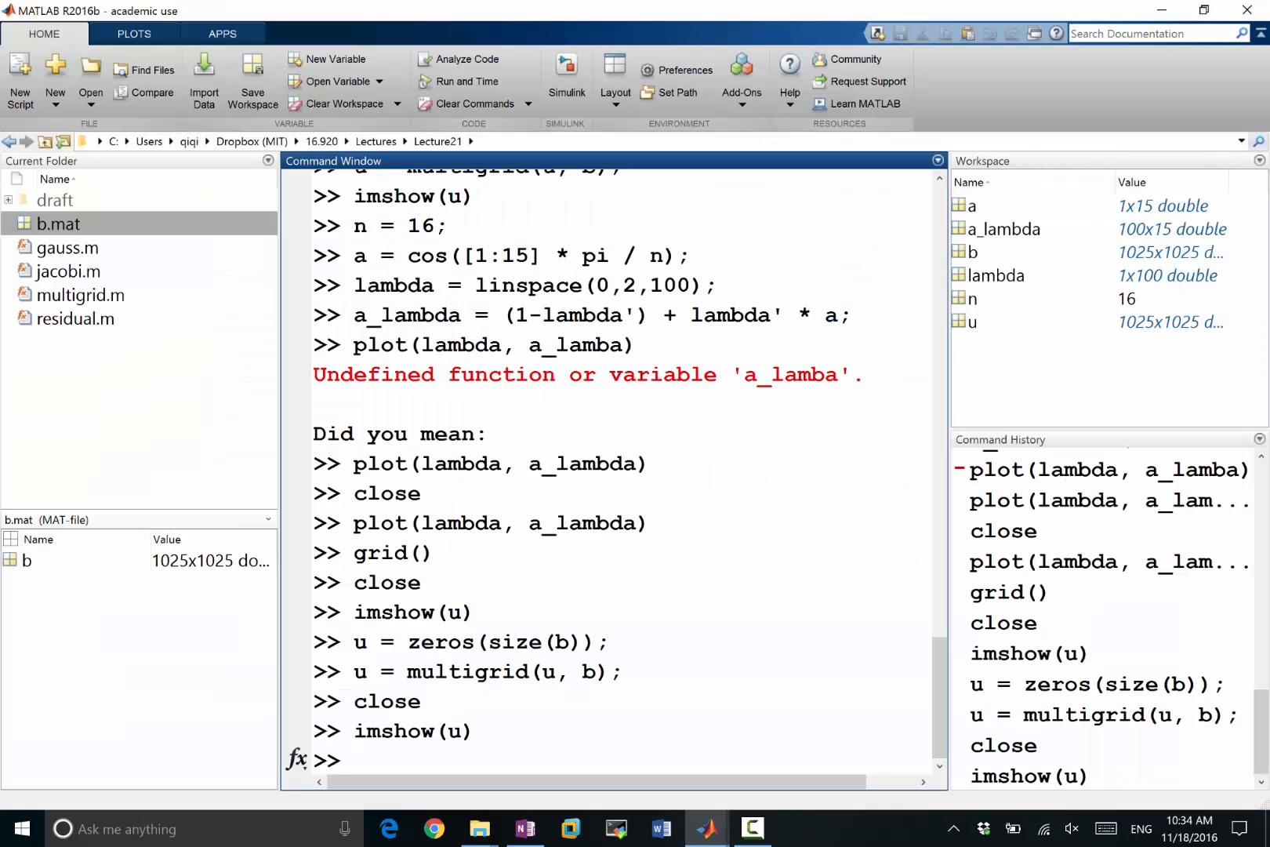
key("alt+tab")
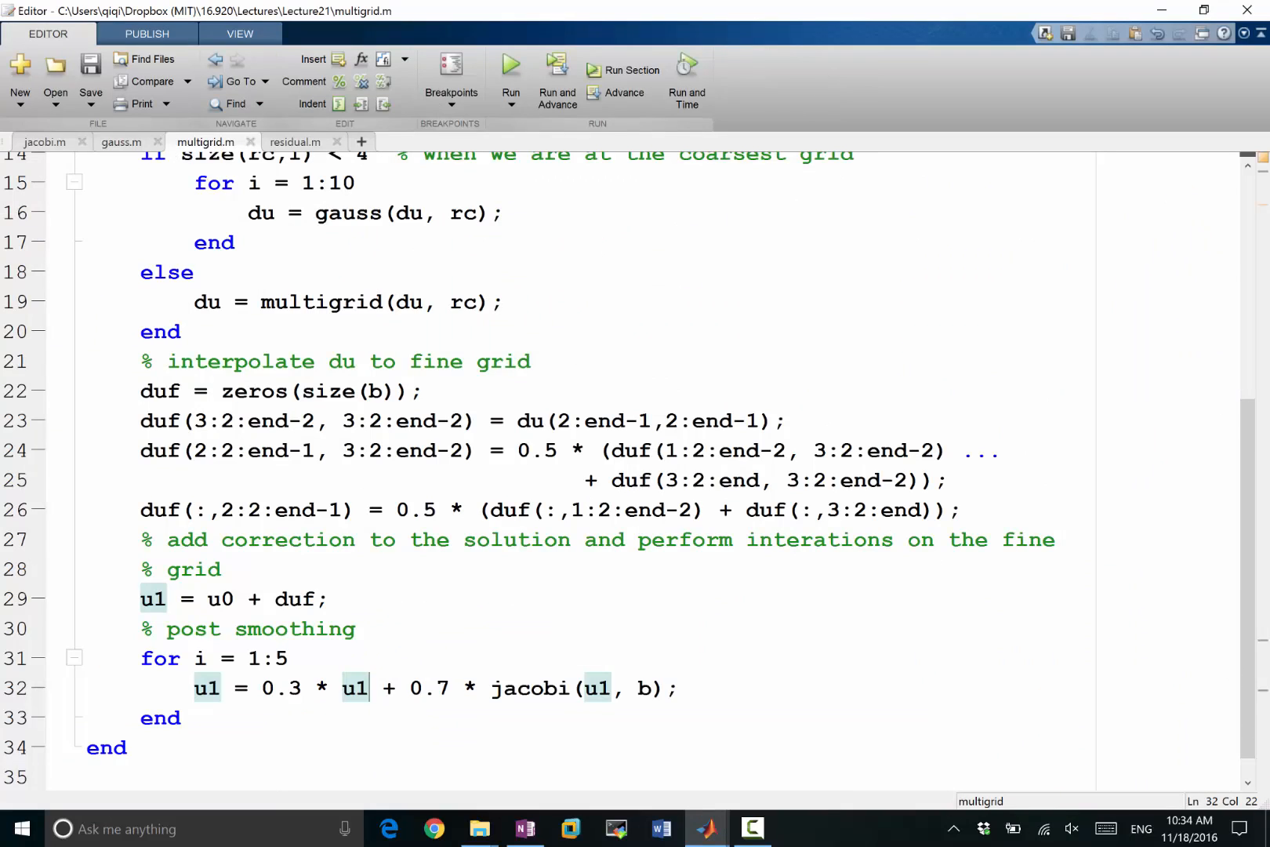
type("gauss")
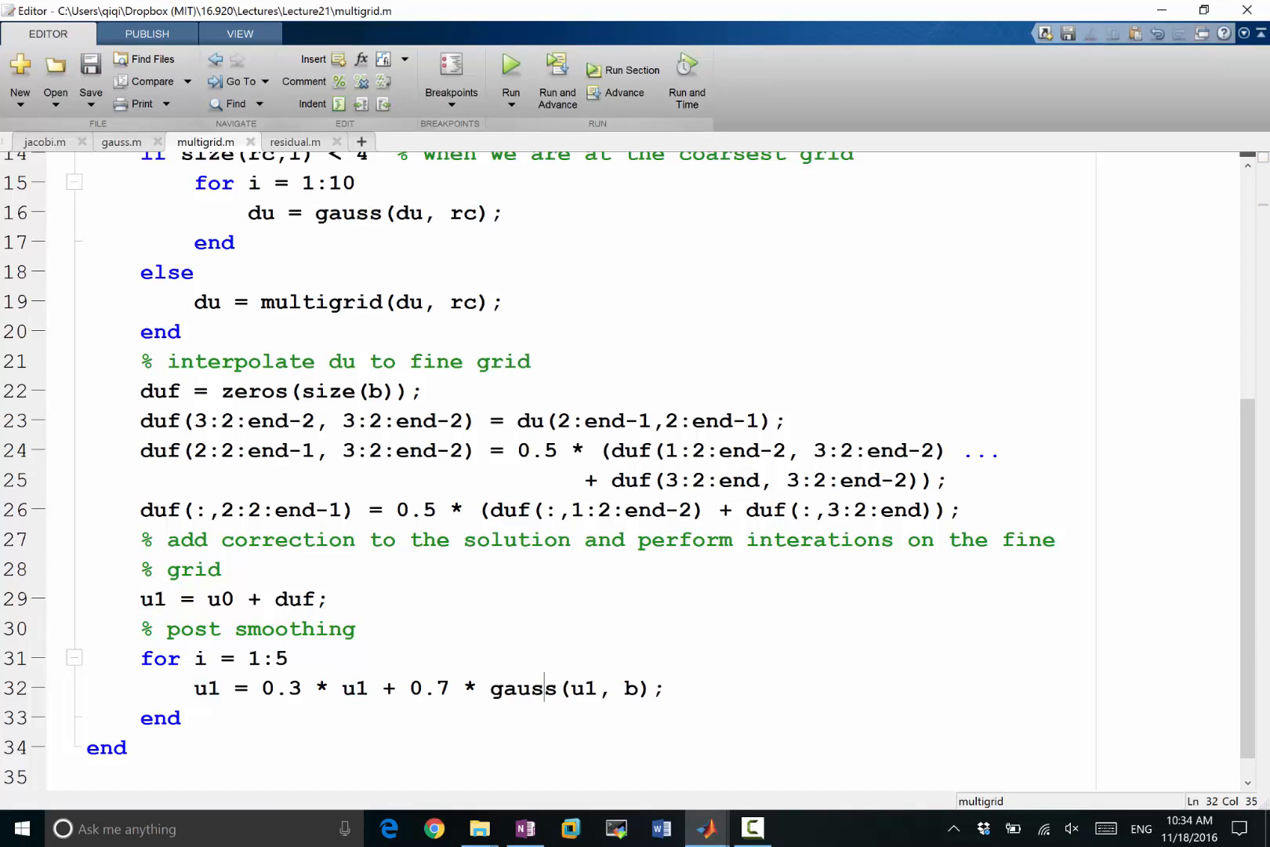
type("1.2")
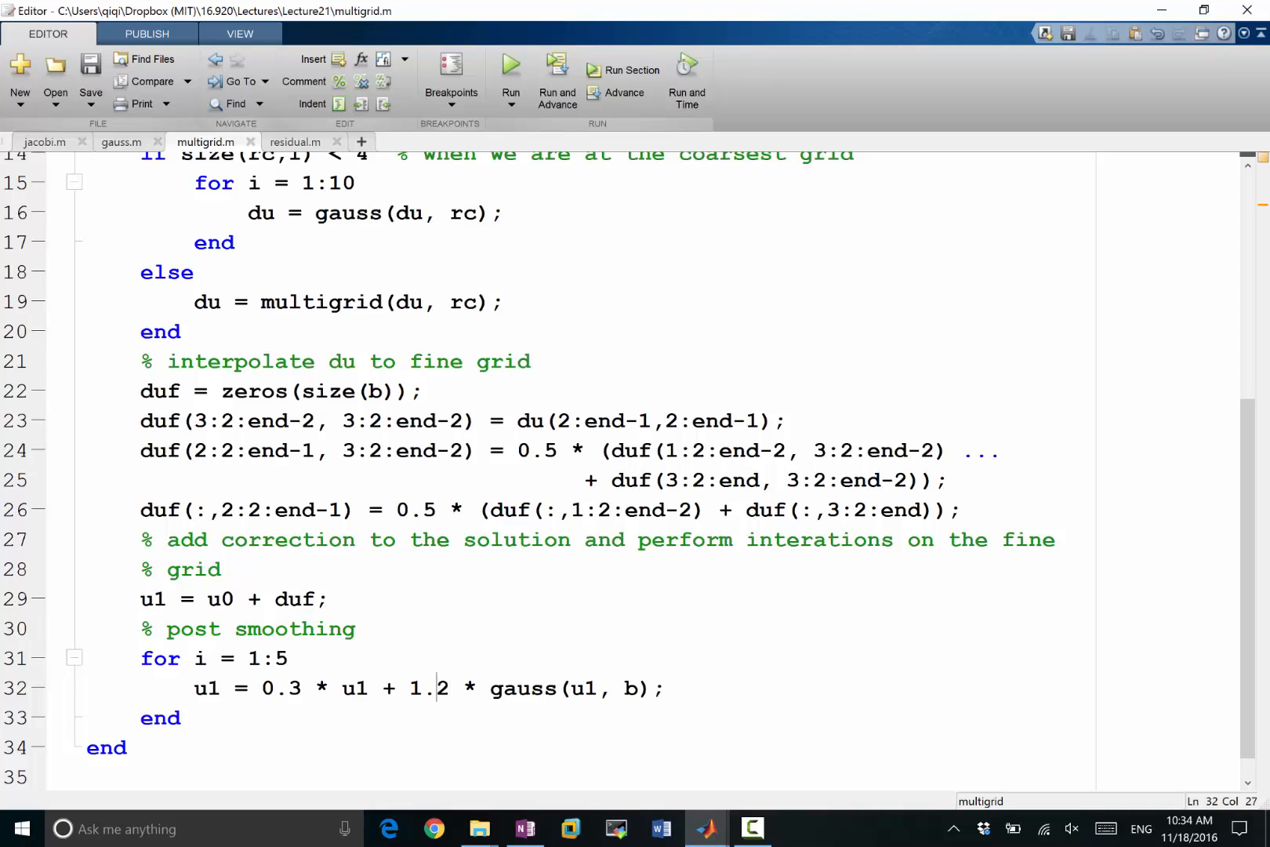
double_click(282, 687)
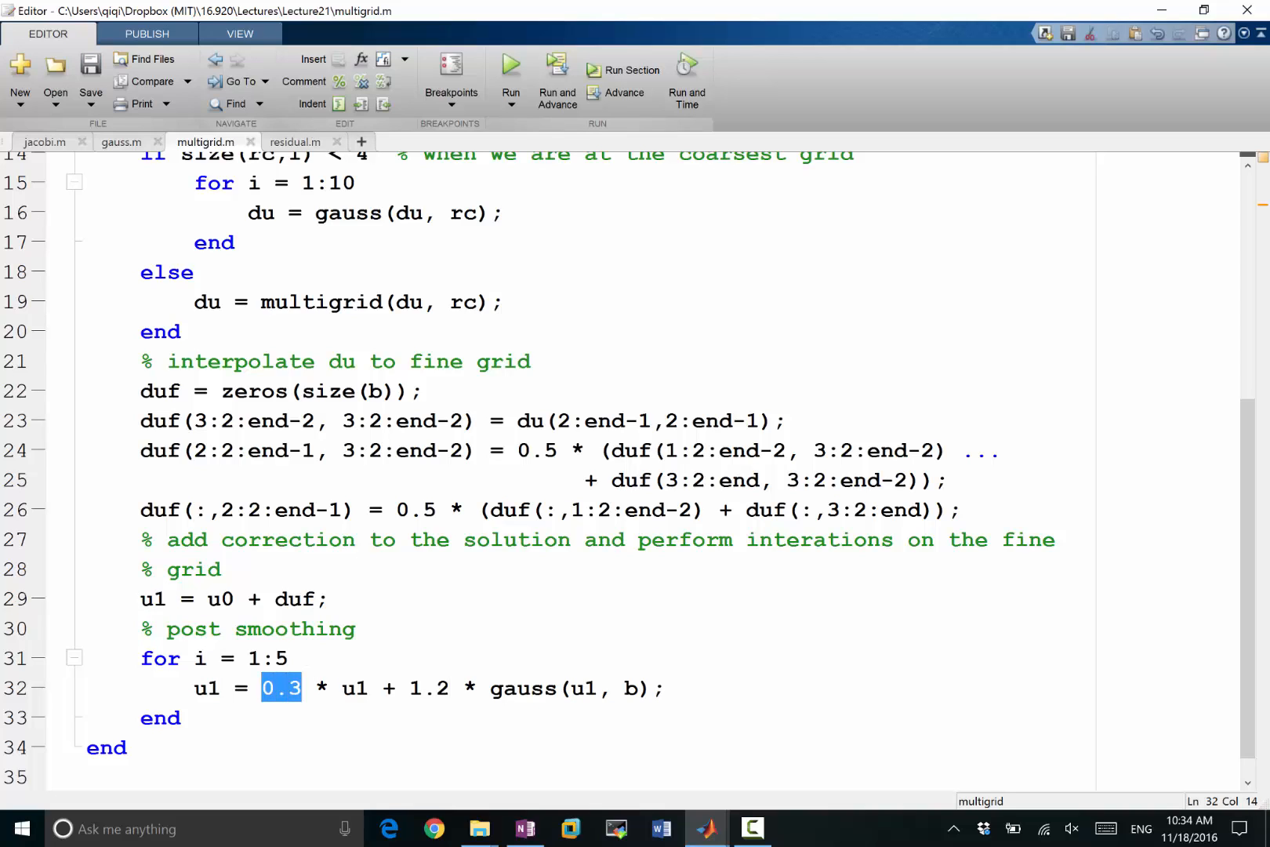
type("-0.2")
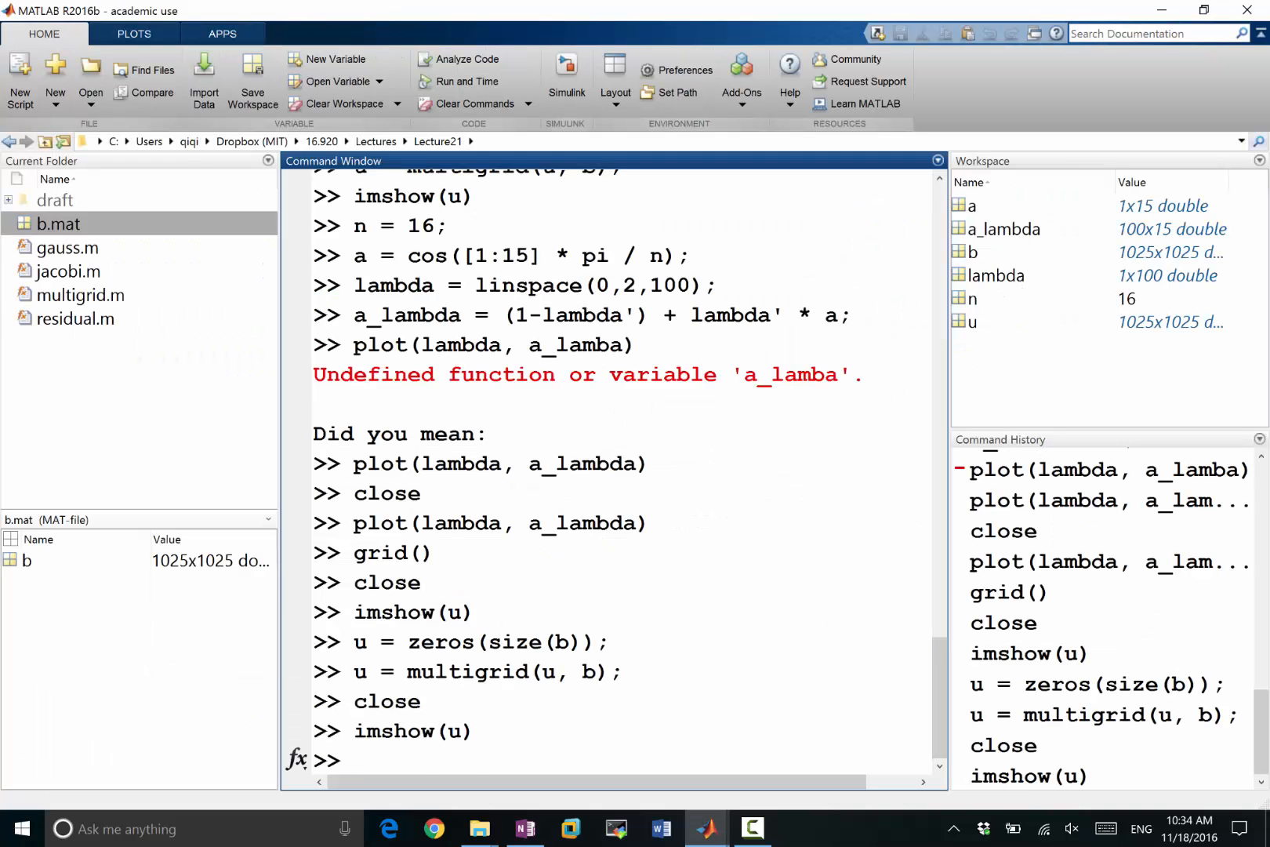
- Rerun multigrid from zeros with the Gauss-Seidel smoother, display u, then close the figure
type("u")
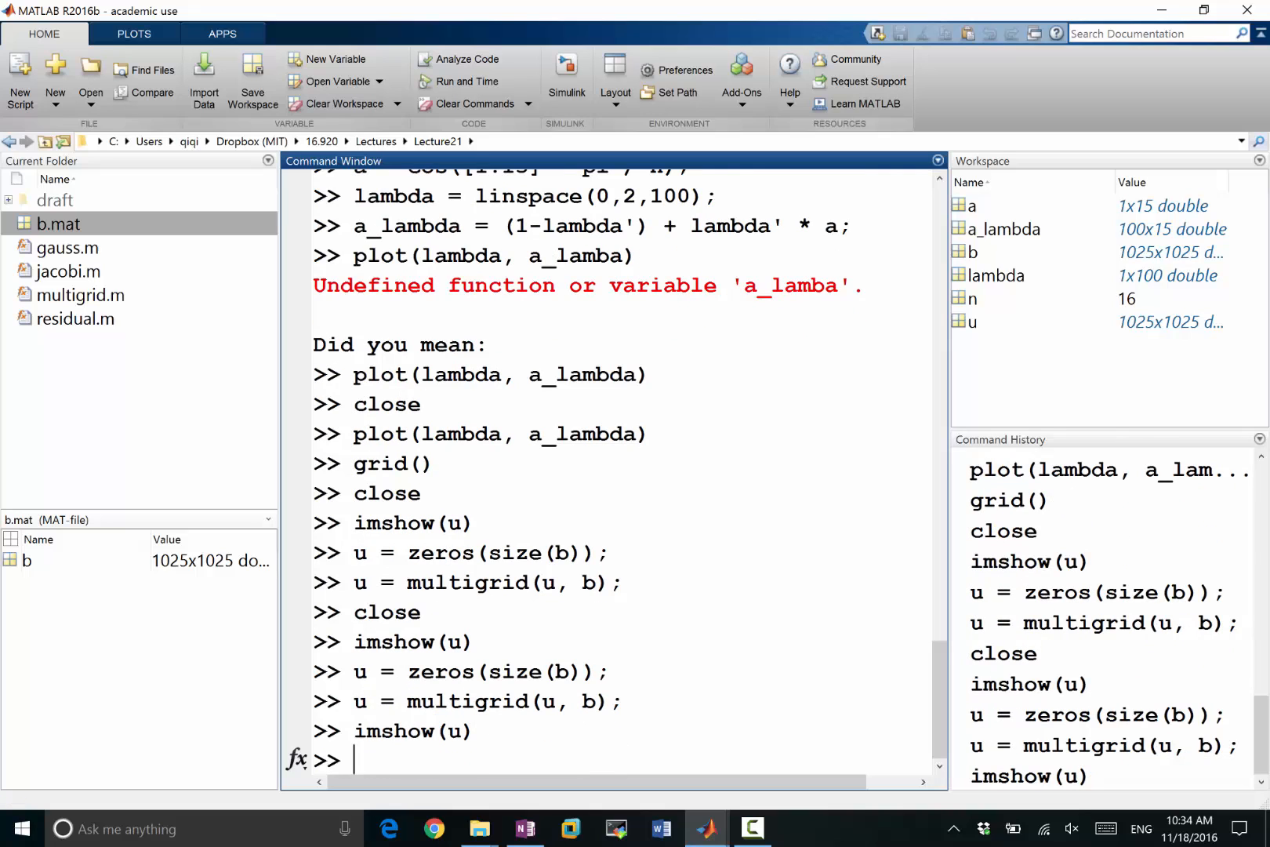
key("alt+tab")
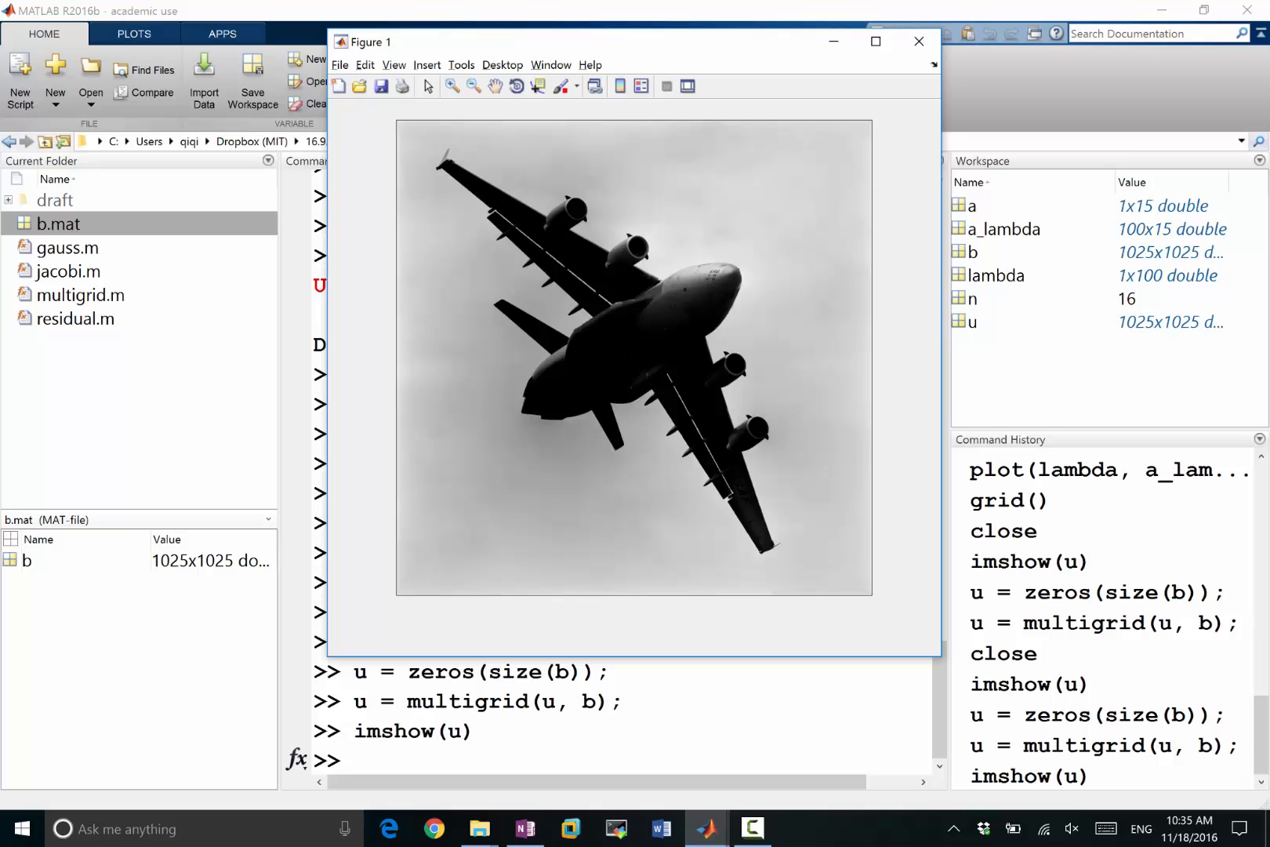
key("alt+tab")
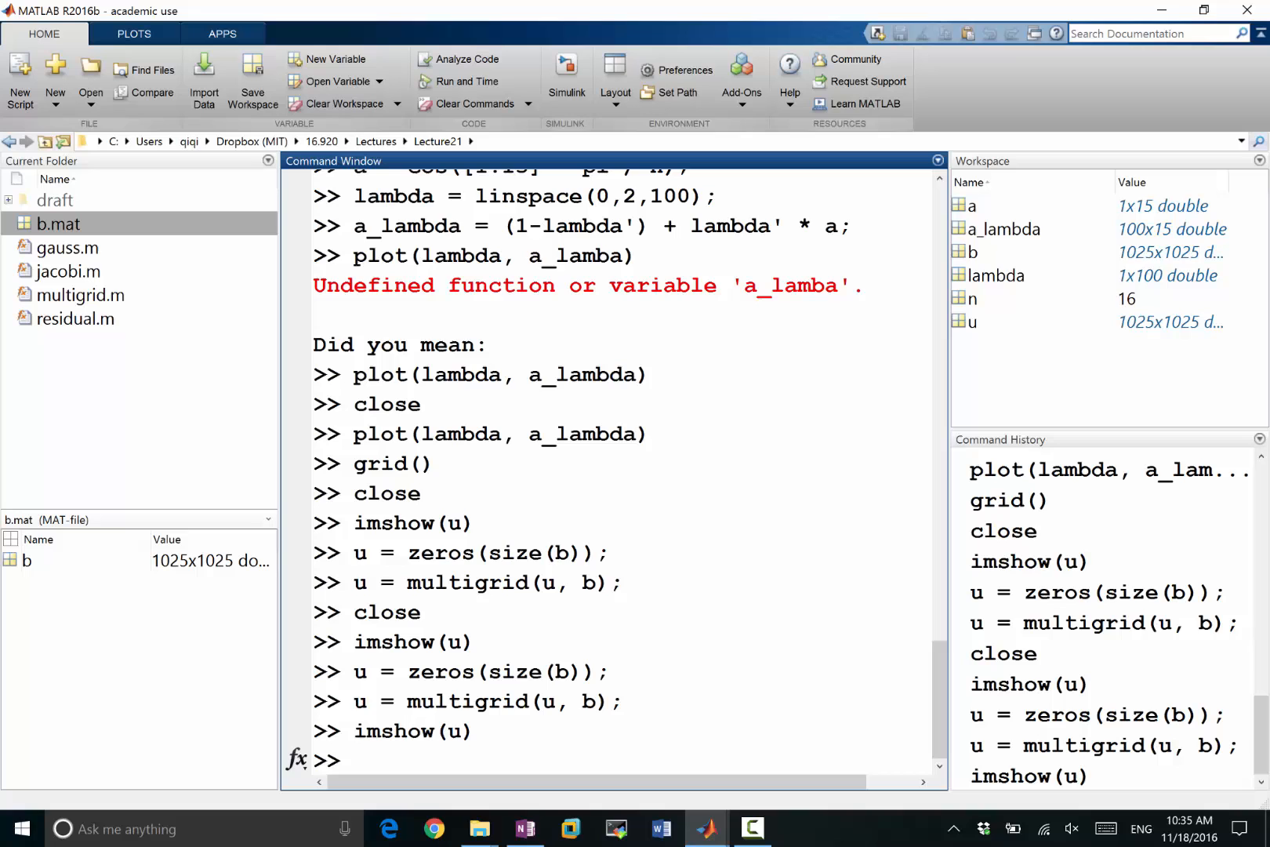
- Return to multigrid.m at the top and highlight the coarse residual rc on line 10
key("alt+tab")
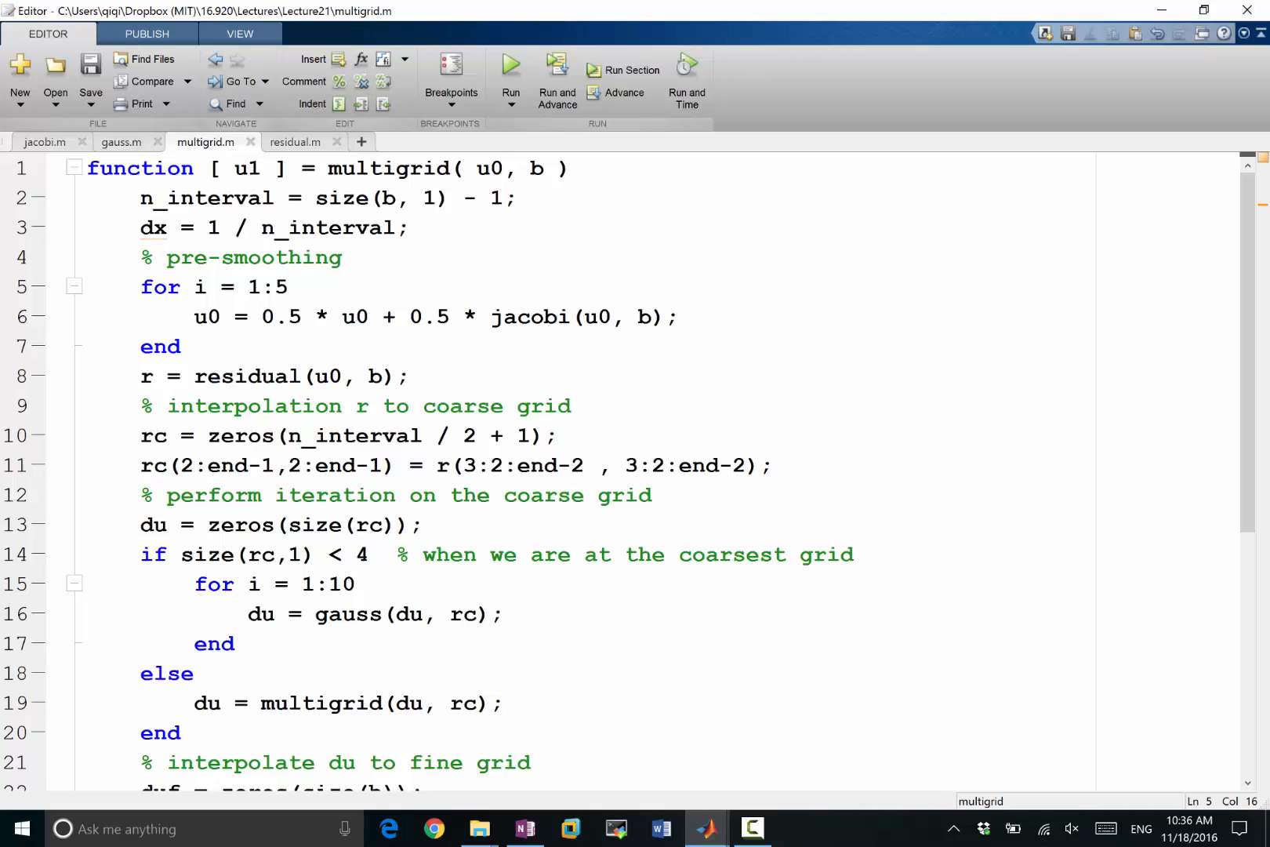
left_click(290, 287)
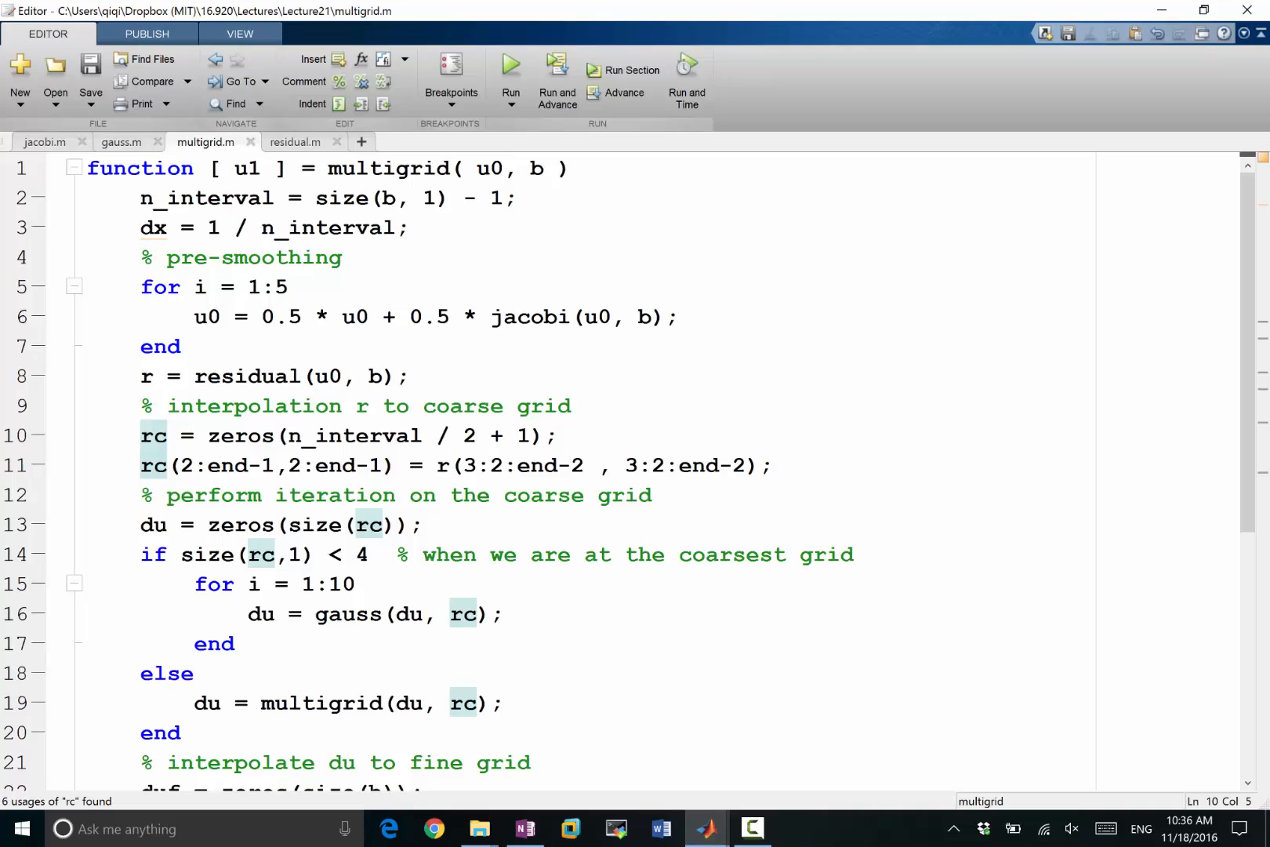
left_click(142, 435)
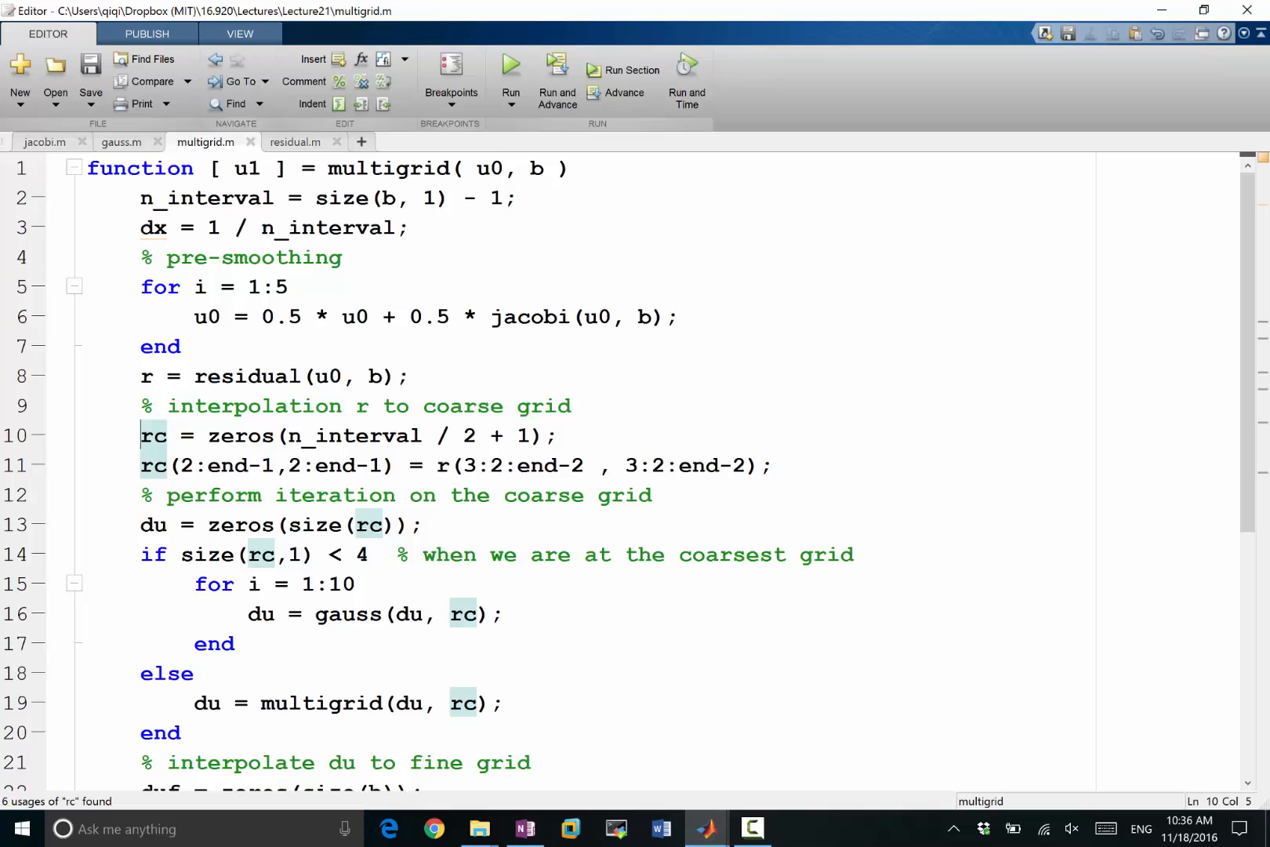